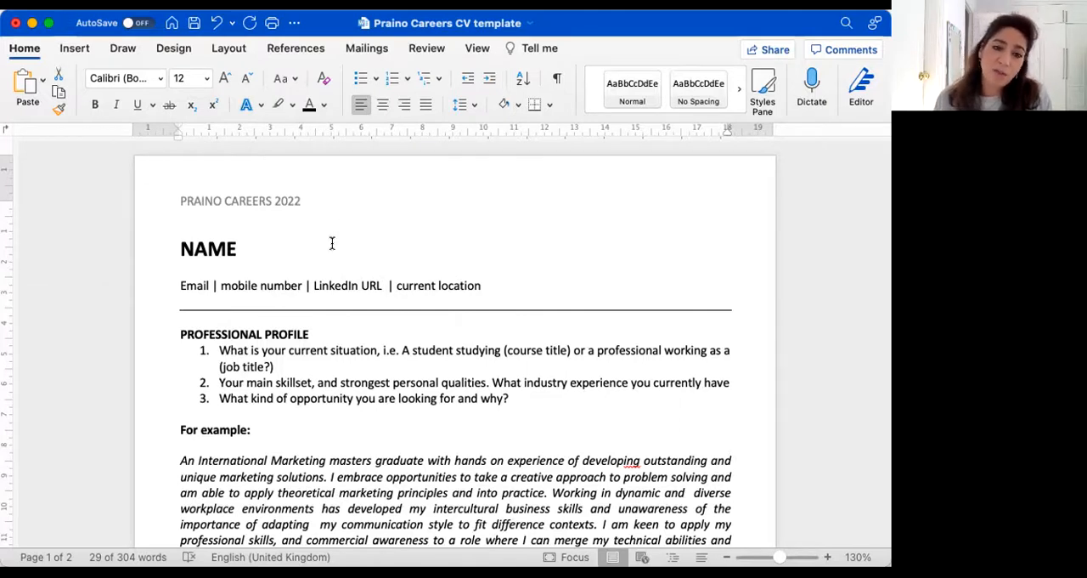
# - Scroll back and forth through the CV template until the full Experience section with its Instead of / Try bullets shows
pyautogui.scroll(-3)
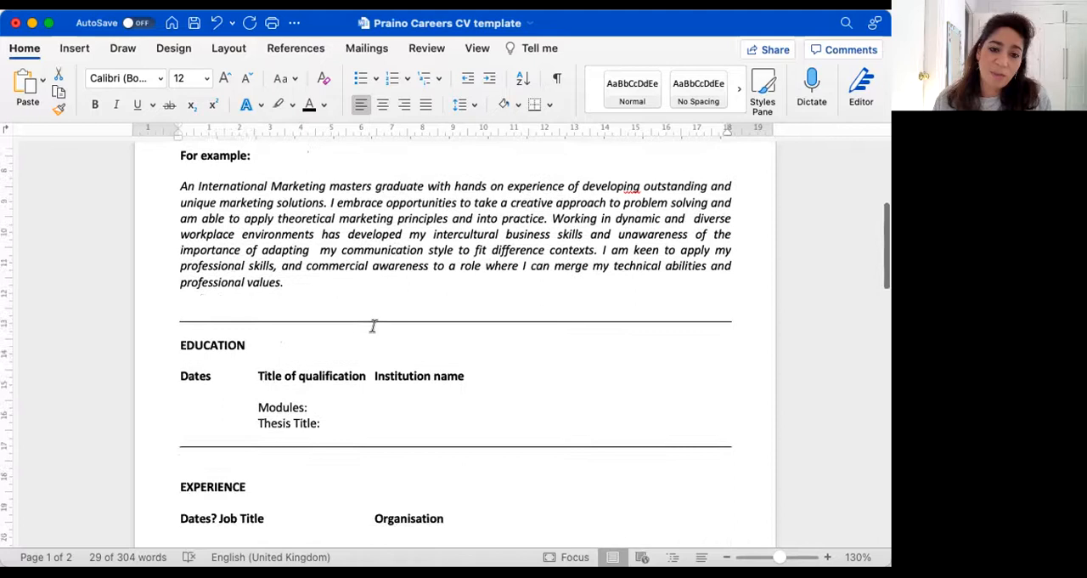
pyautogui.scroll(-3)
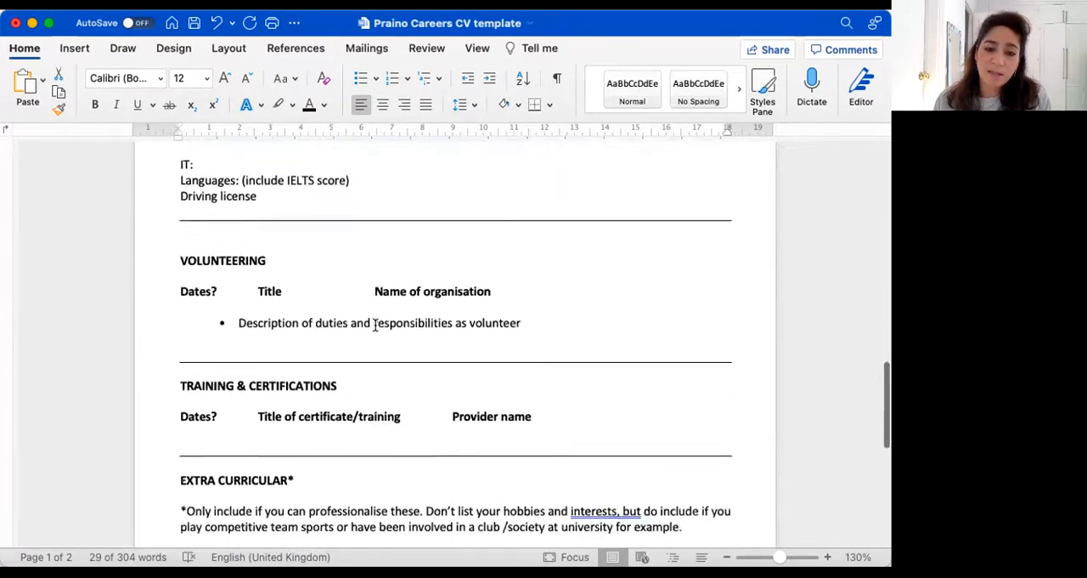
pyautogui.scroll(-3)
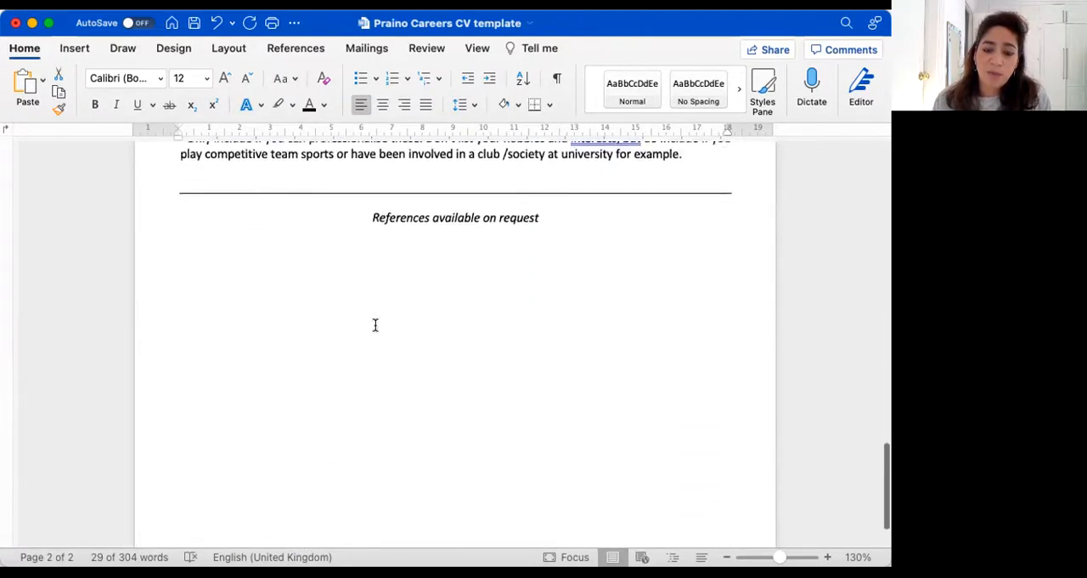
pyautogui.scroll(3)
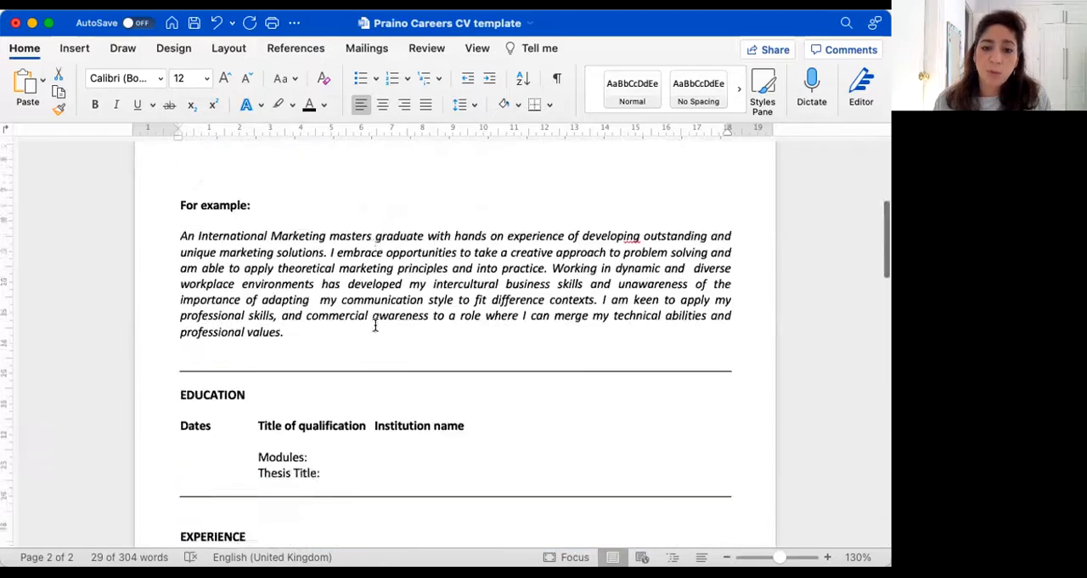
pyautogui.scroll(3)
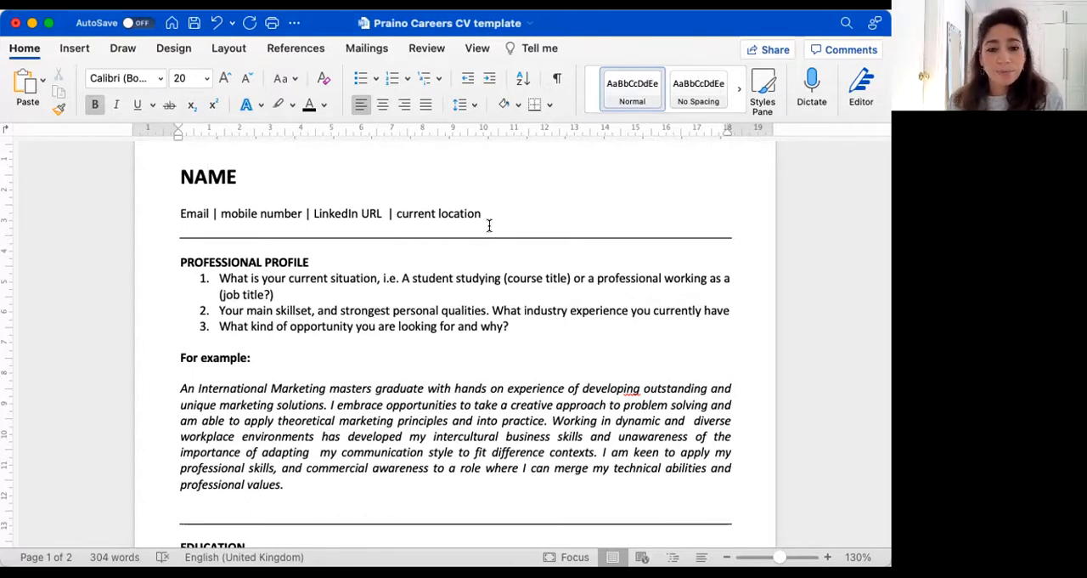
pyautogui.scroll(3)
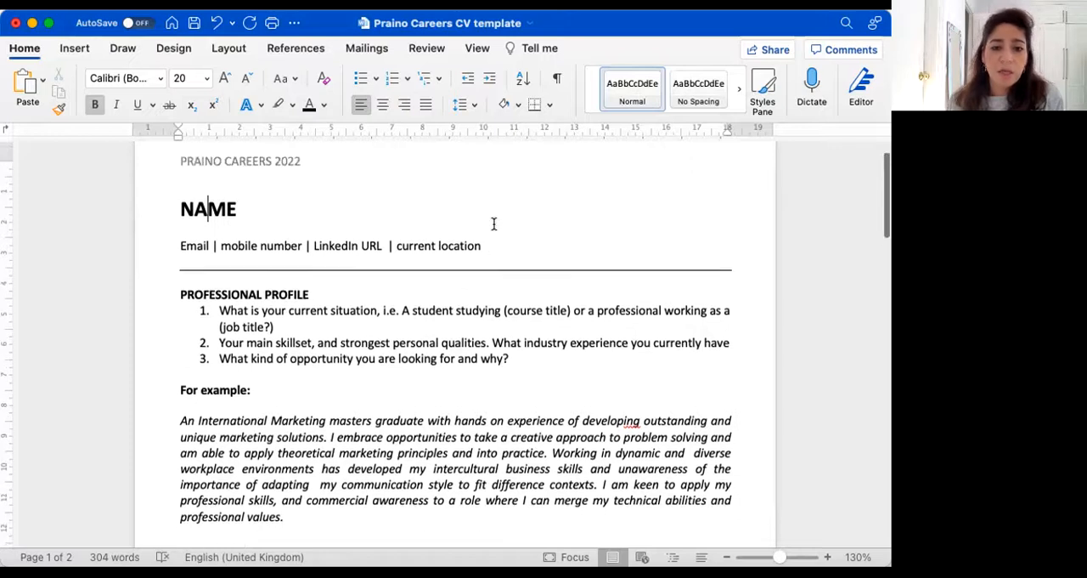
pyautogui.scroll(3)
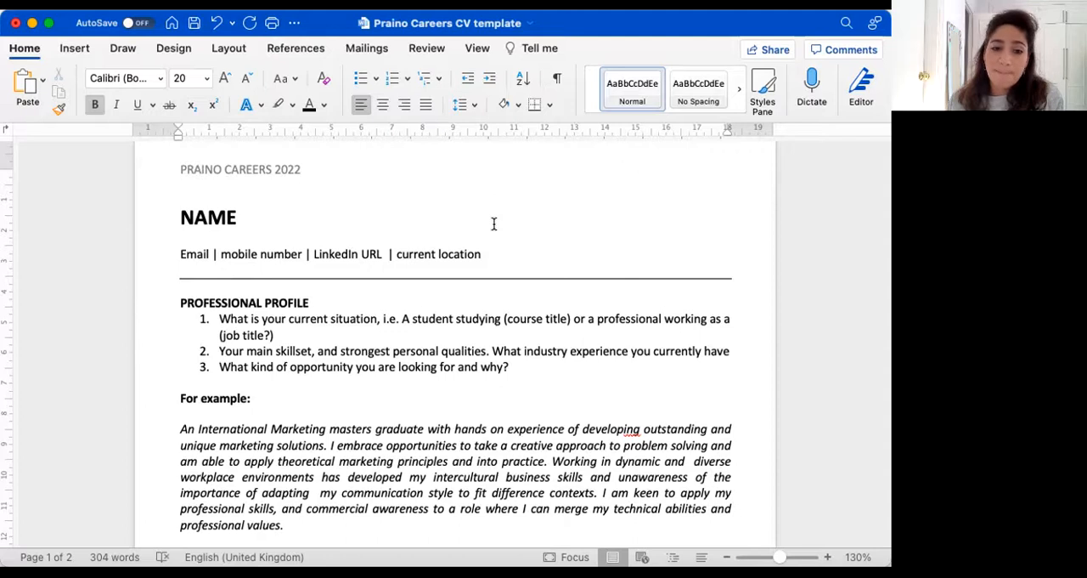
pyautogui.scroll(-3)
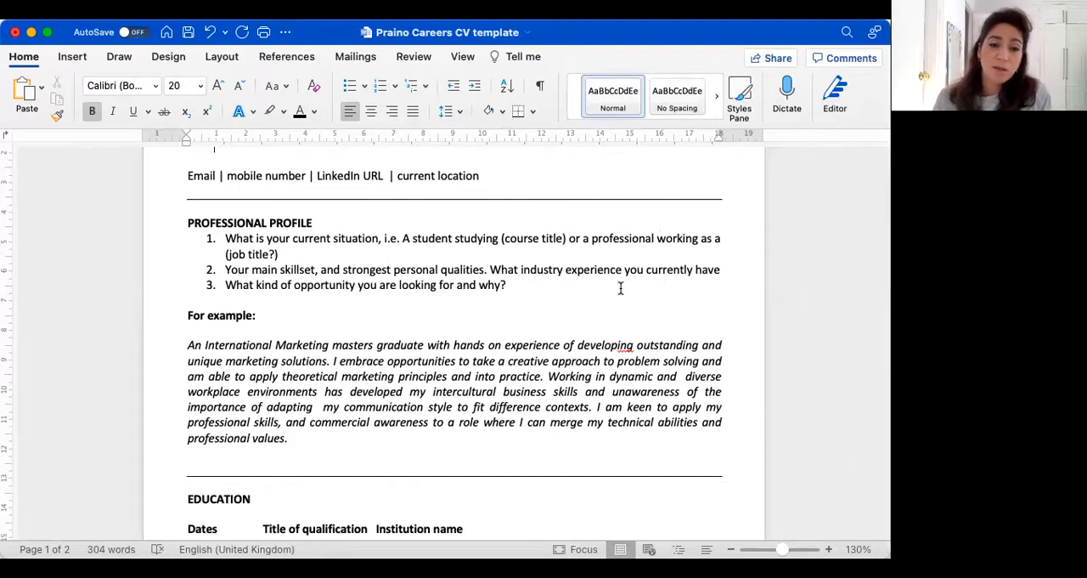
pyautogui.moveTo(237, 244)
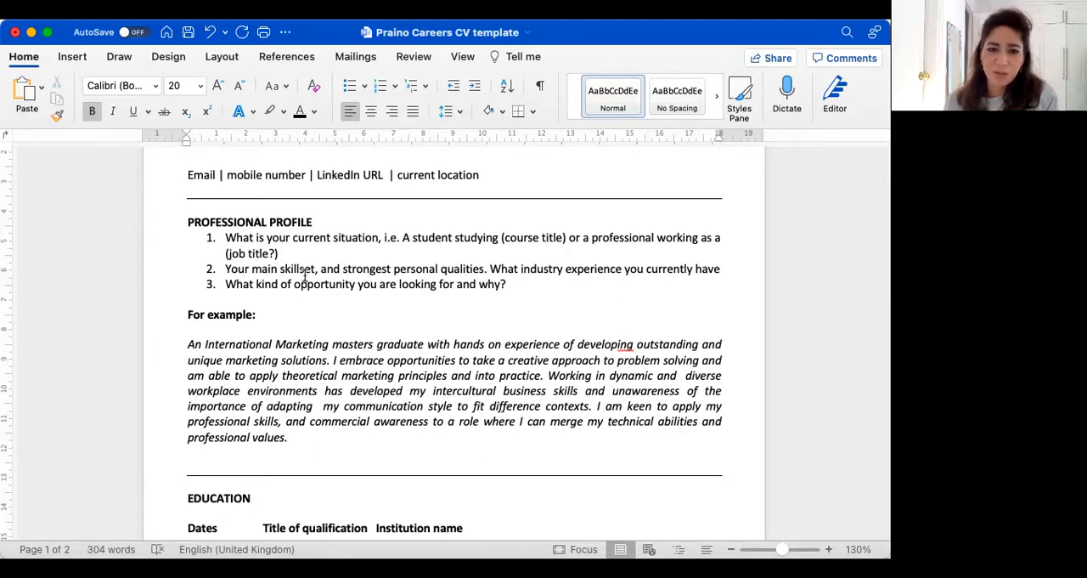
pyautogui.scroll(3)
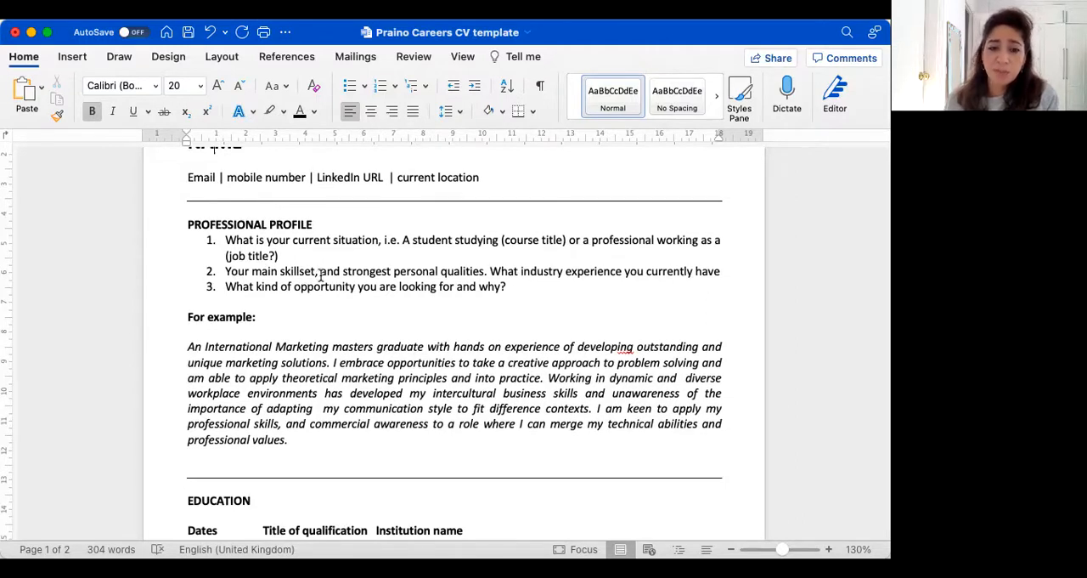
pyautogui.moveTo(469, 286)
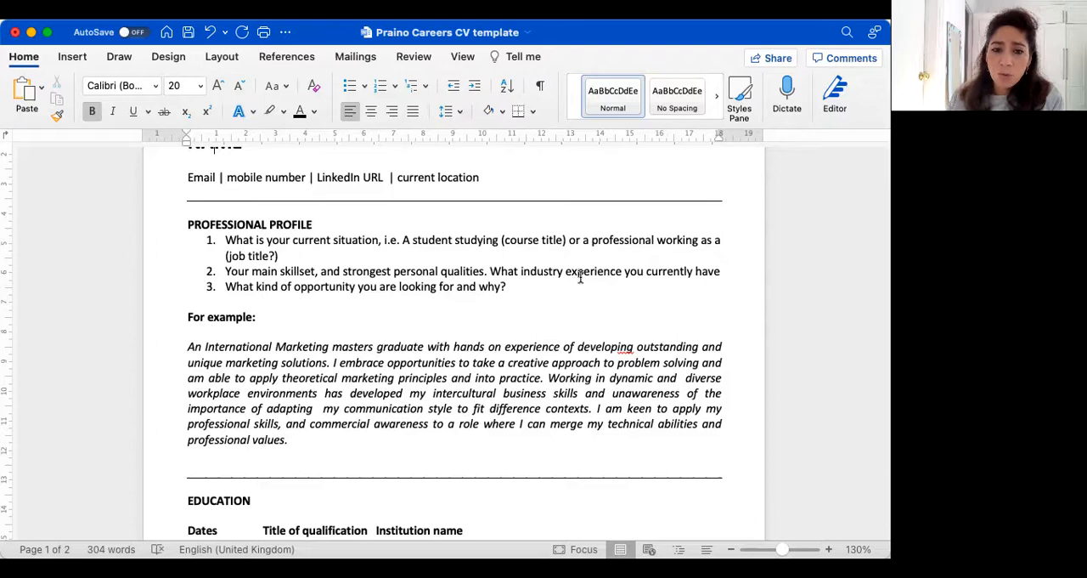
pyautogui.moveTo(639, 285)
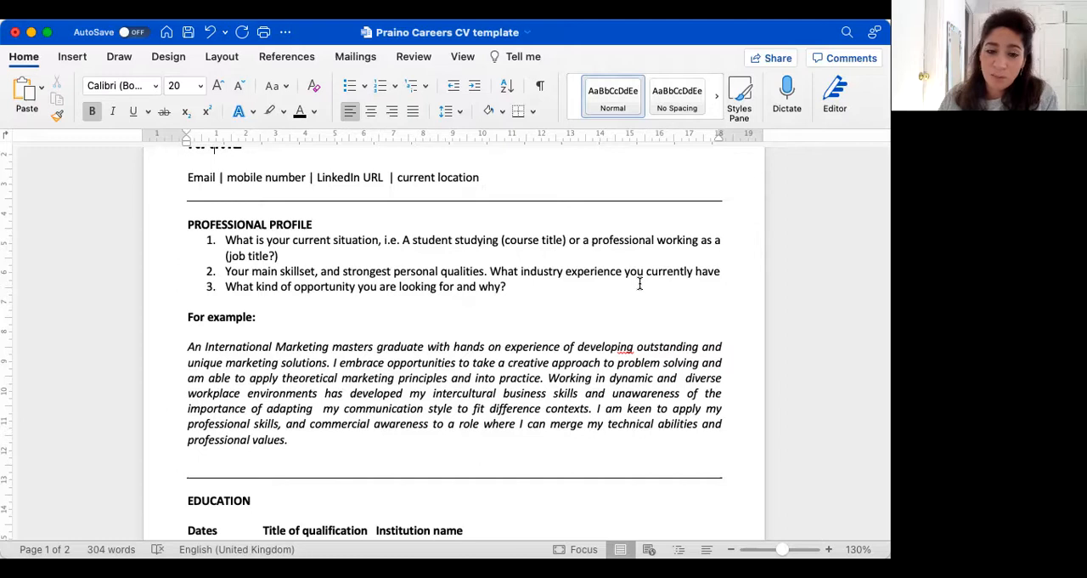
pyautogui.moveTo(445, 289)
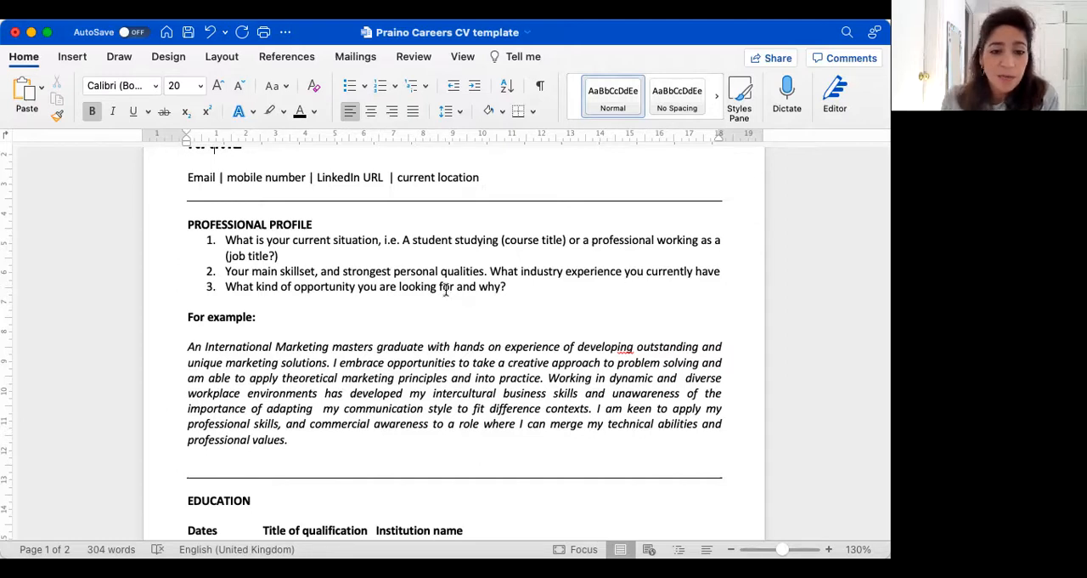
pyautogui.moveTo(517, 302)
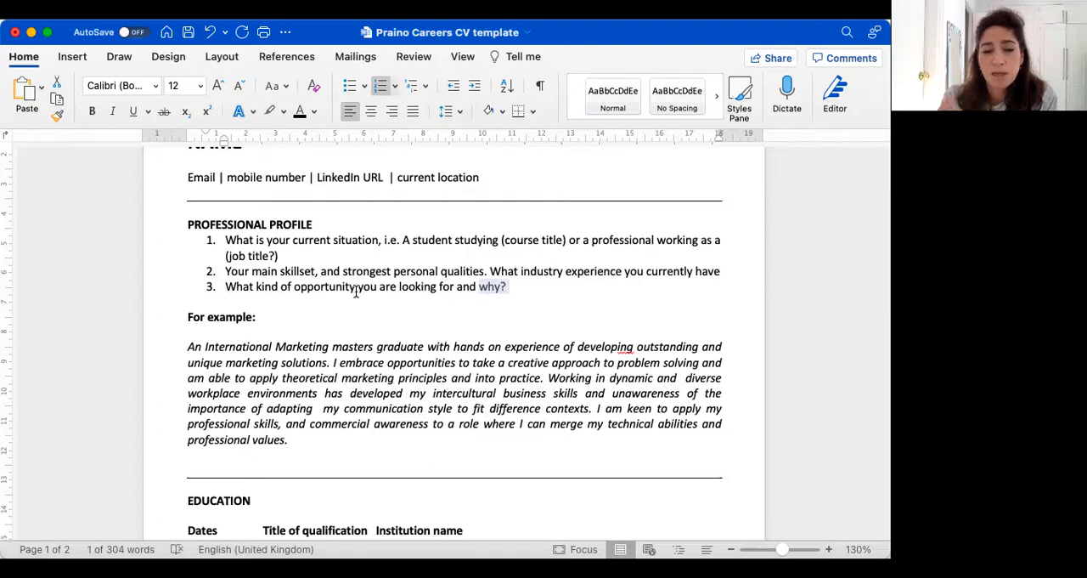
pyautogui.moveTo(431, 286)
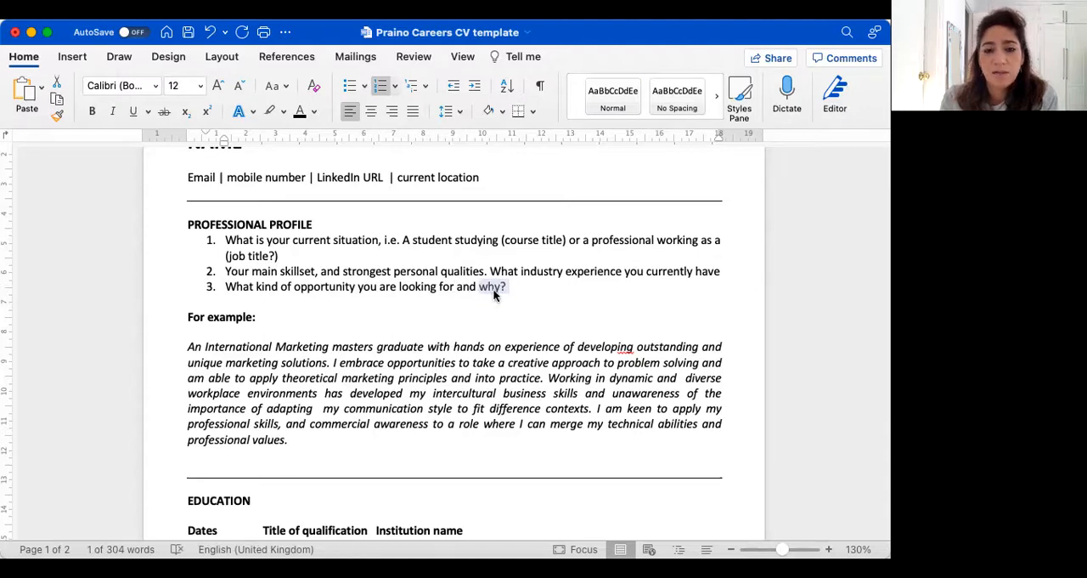
pyautogui.moveTo(553, 288)
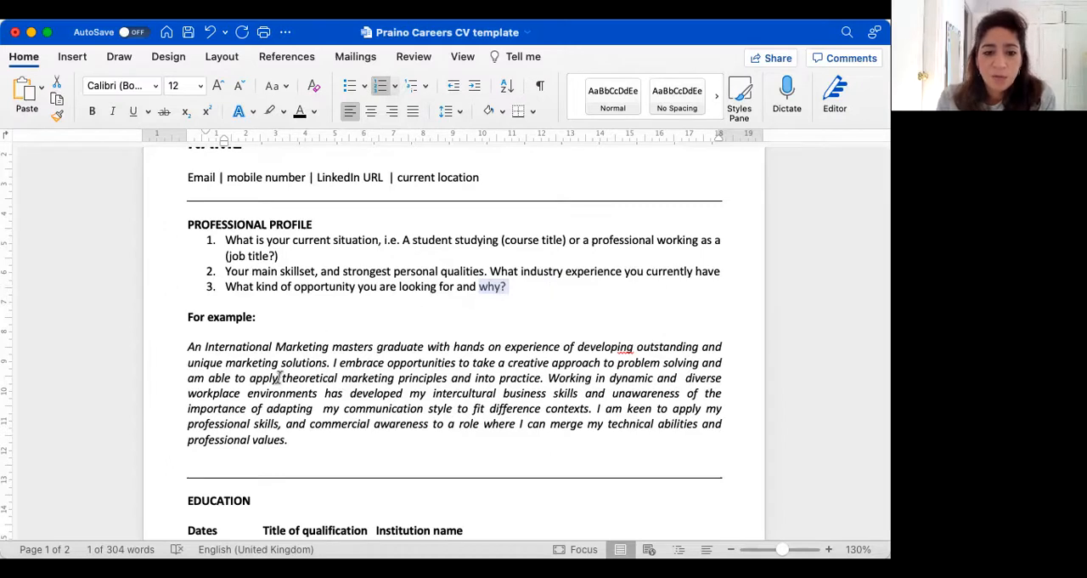
pyautogui.scroll(-3)
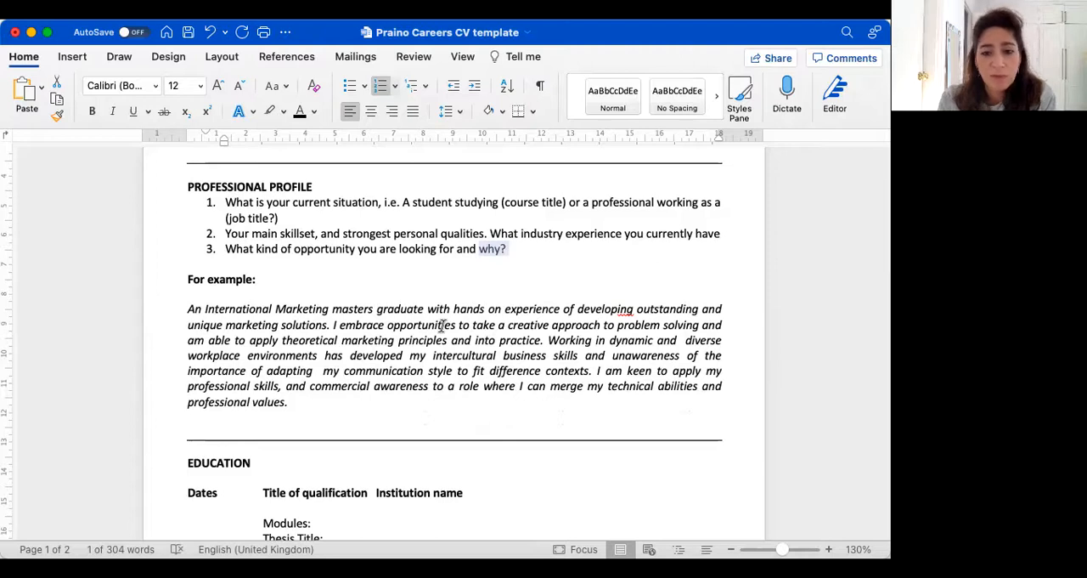
pyautogui.moveTo(321, 331)
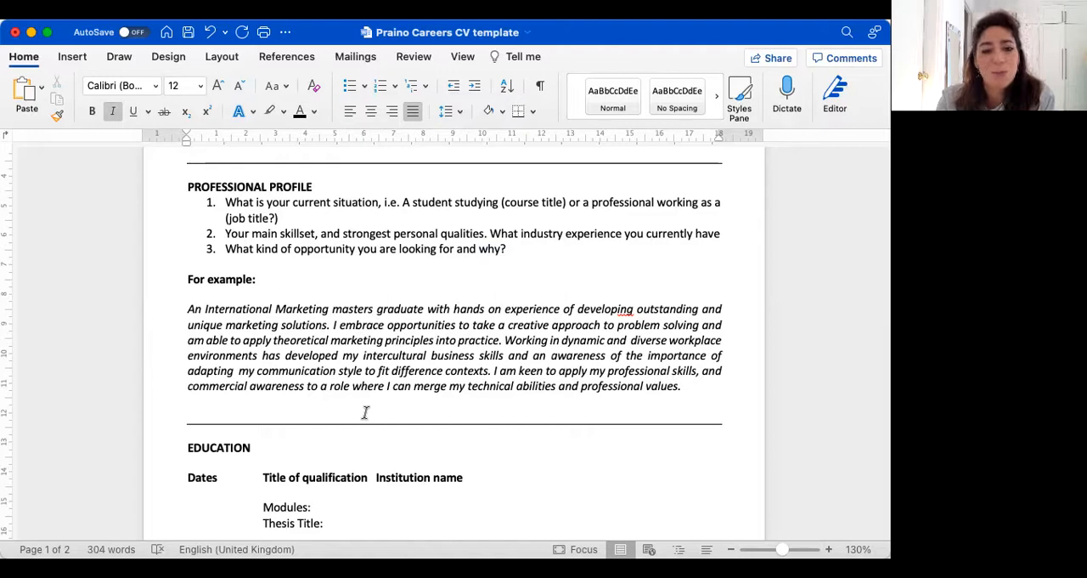
pyautogui.scroll(-3)
pyautogui.write('t')
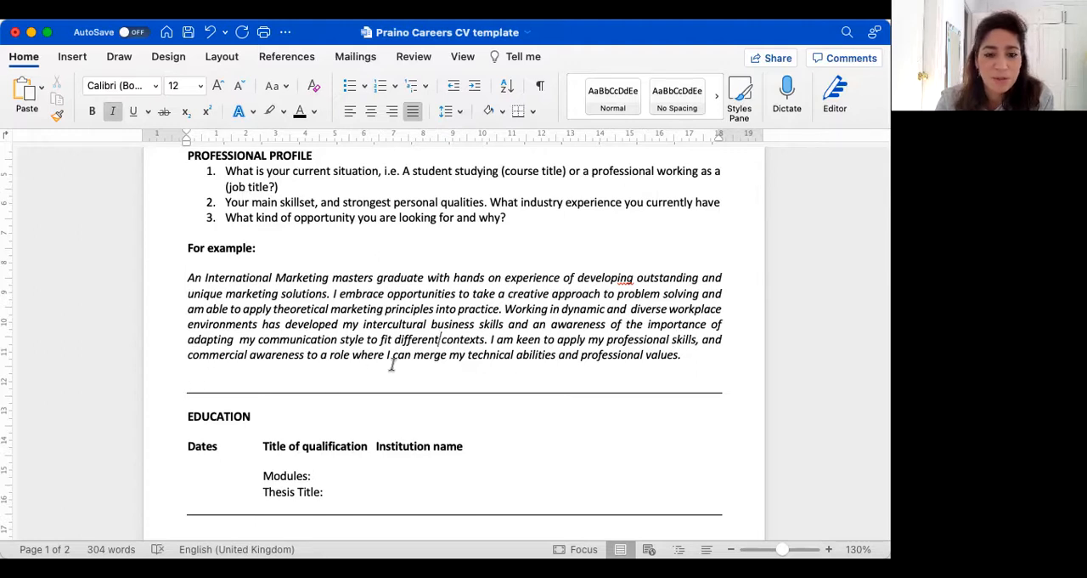
pyautogui.moveTo(698, 367)
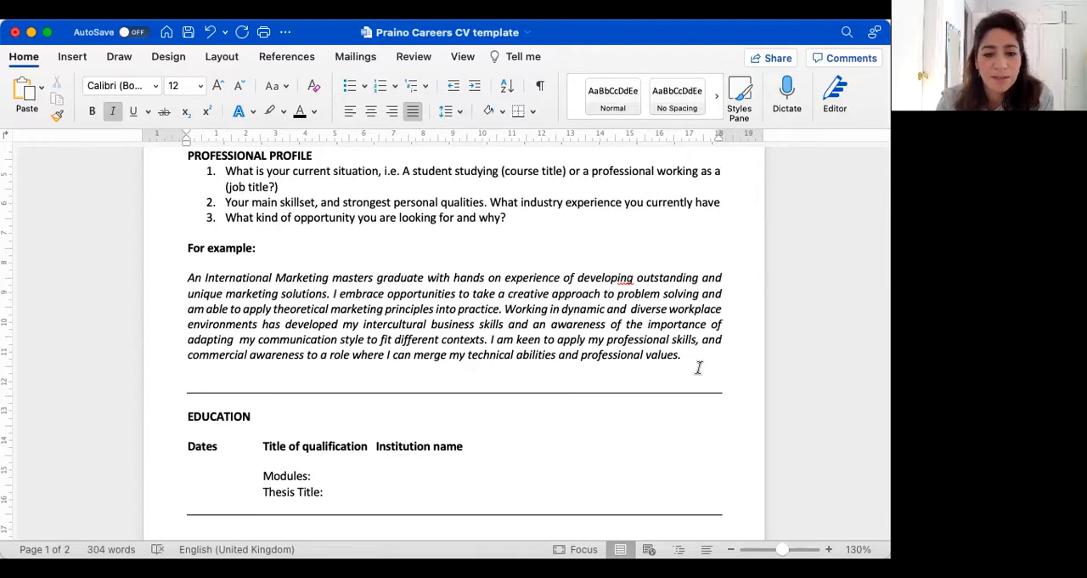
pyautogui.scroll(-3)
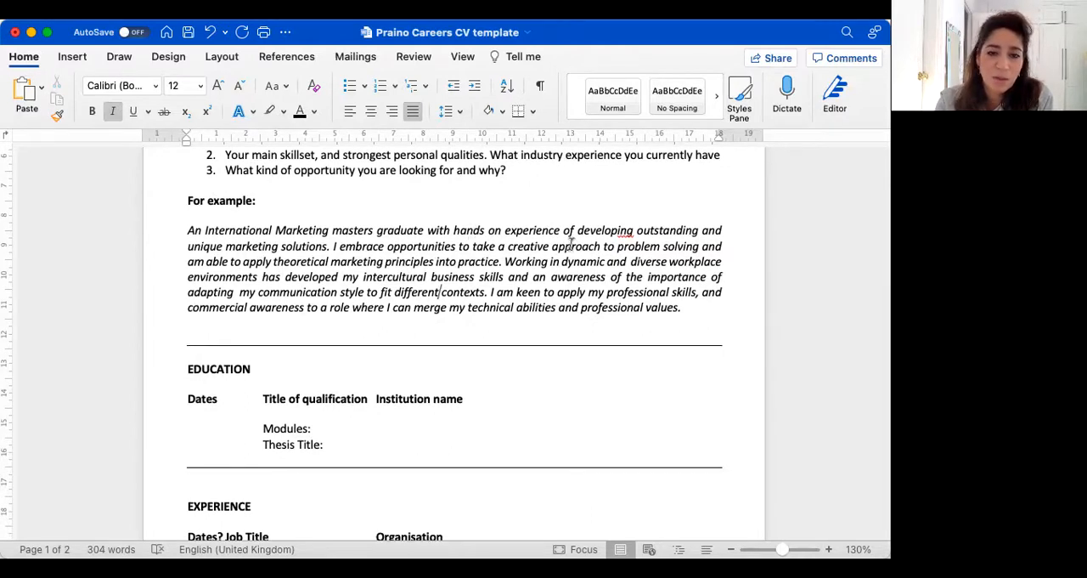
pyautogui.moveTo(530, 283)
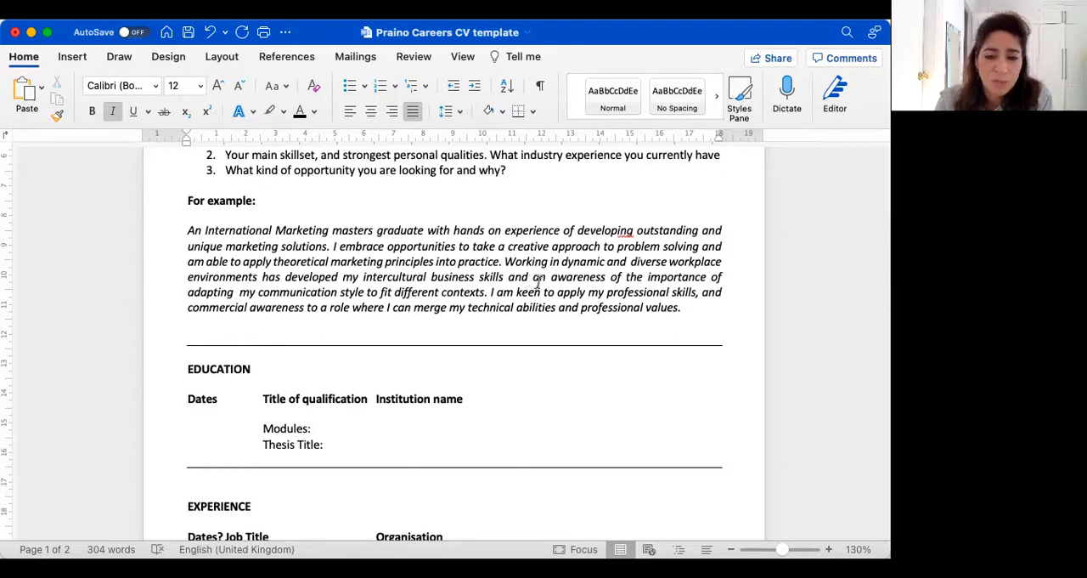
pyautogui.moveTo(303, 315)
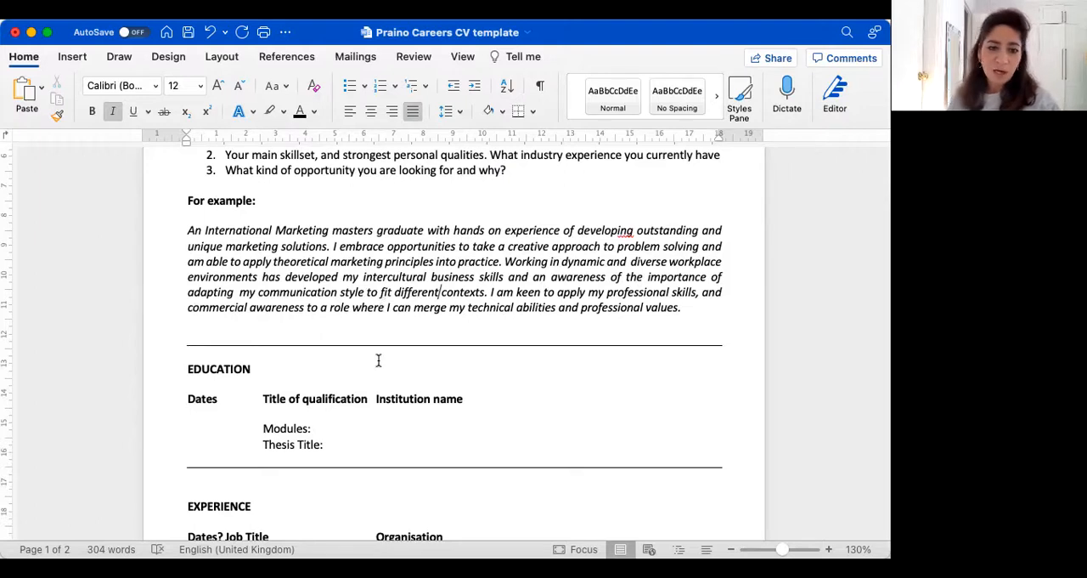
pyautogui.scroll(-3)
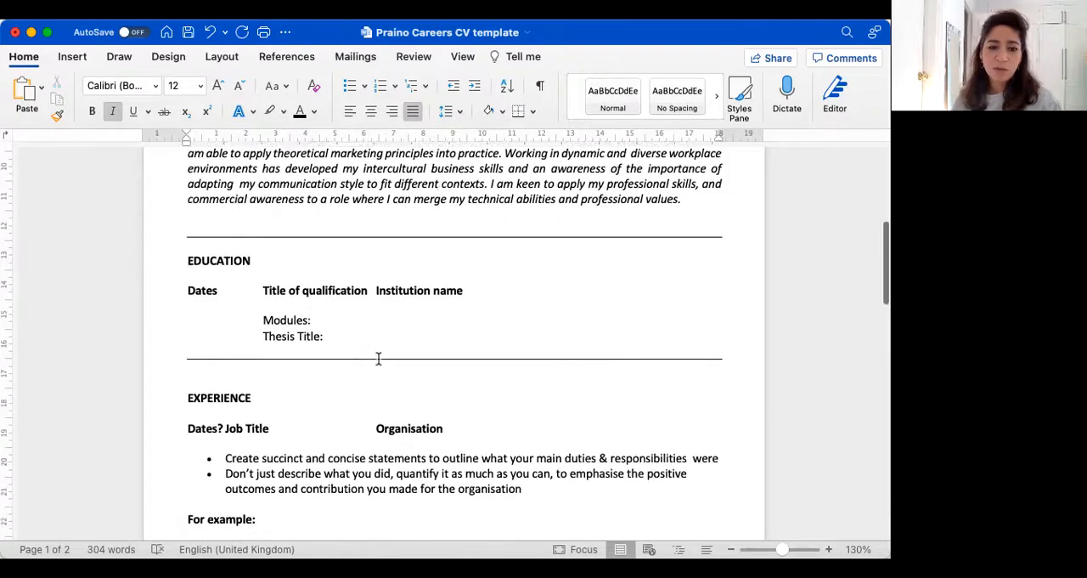
pyautogui.scroll(-3)
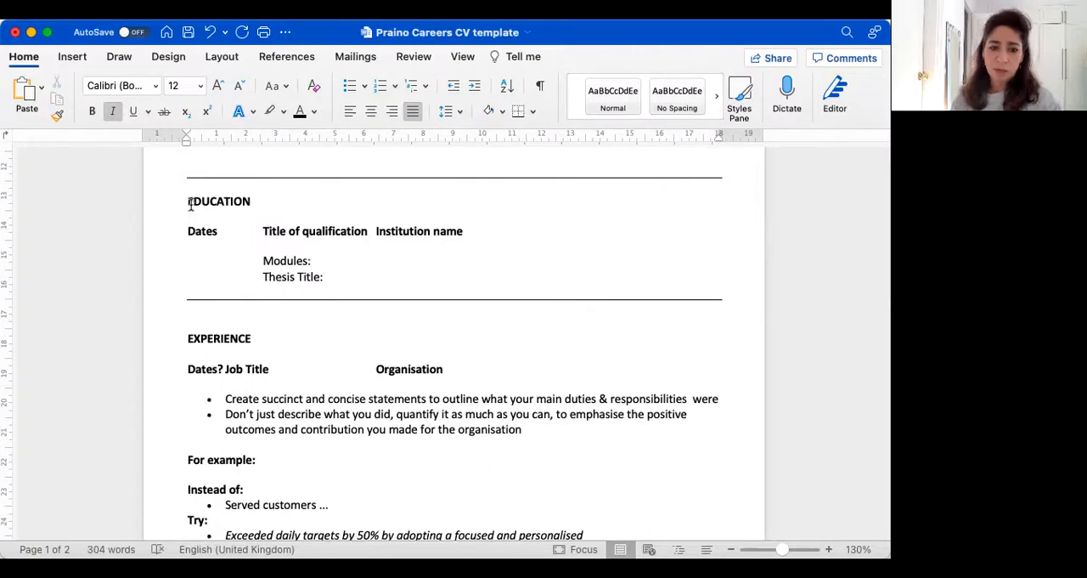
pyautogui.moveTo(194, 237)
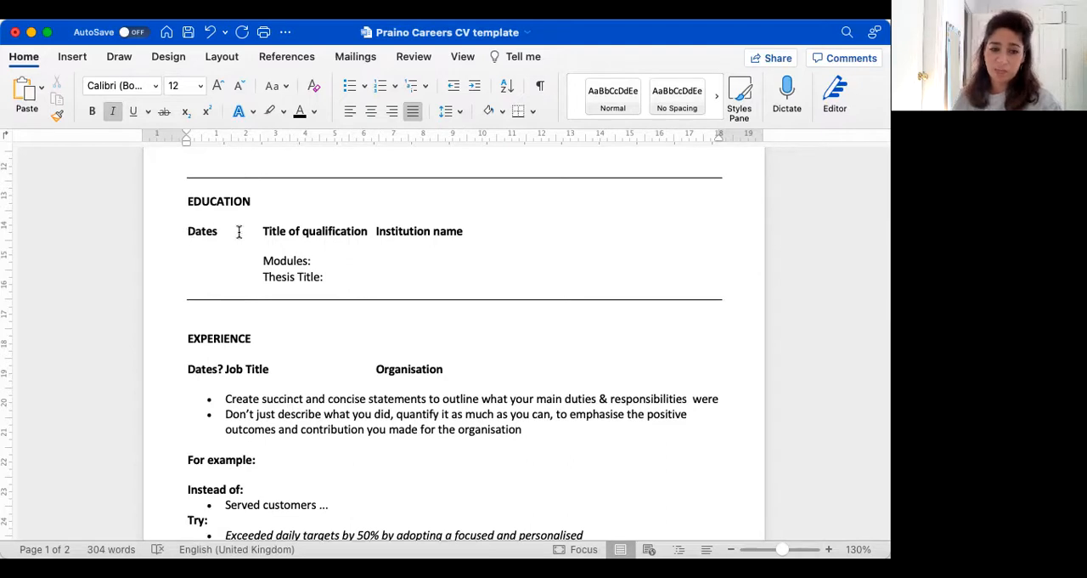
pyautogui.moveTo(706, 229)
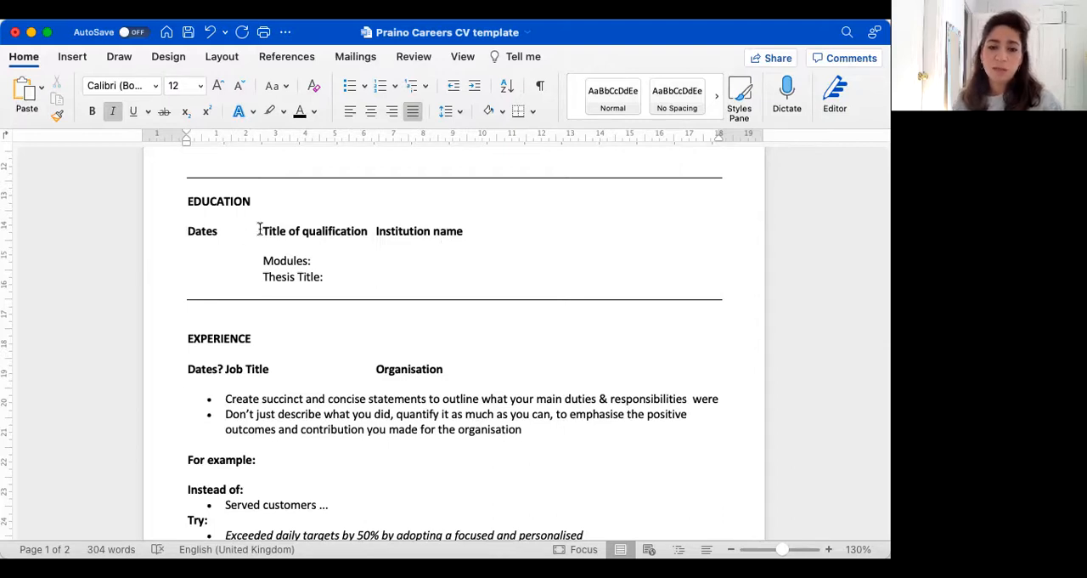
pyautogui.moveTo(321, 231)
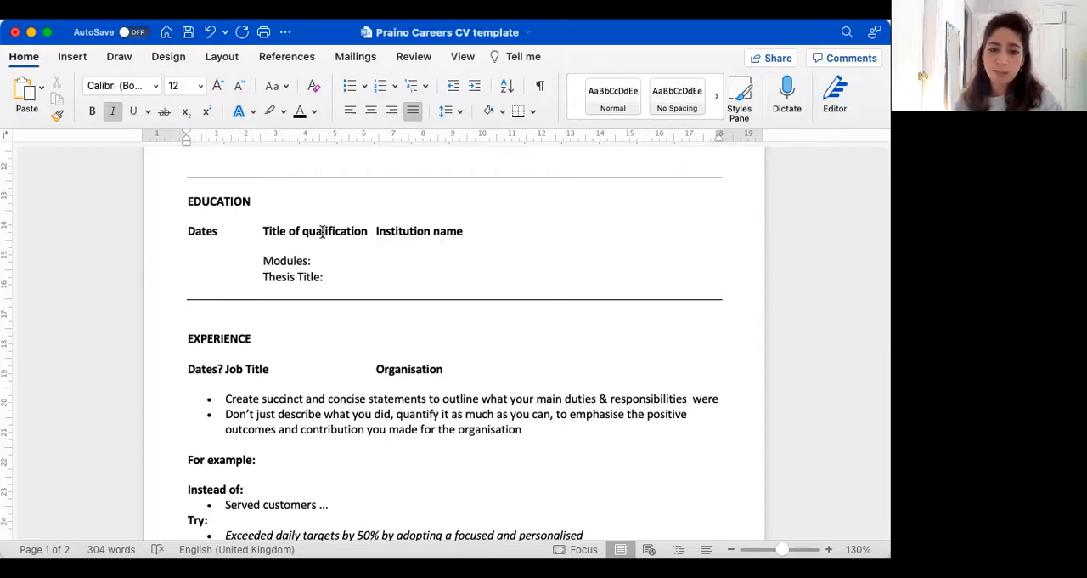
pyautogui.moveTo(486, 238)
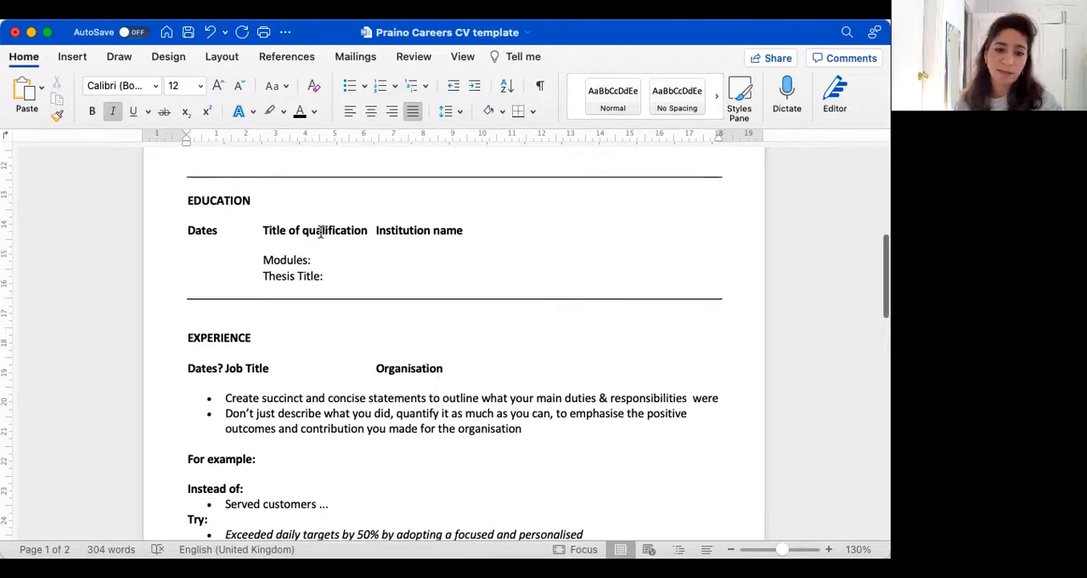
pyautogui.moveTo(329, 261)
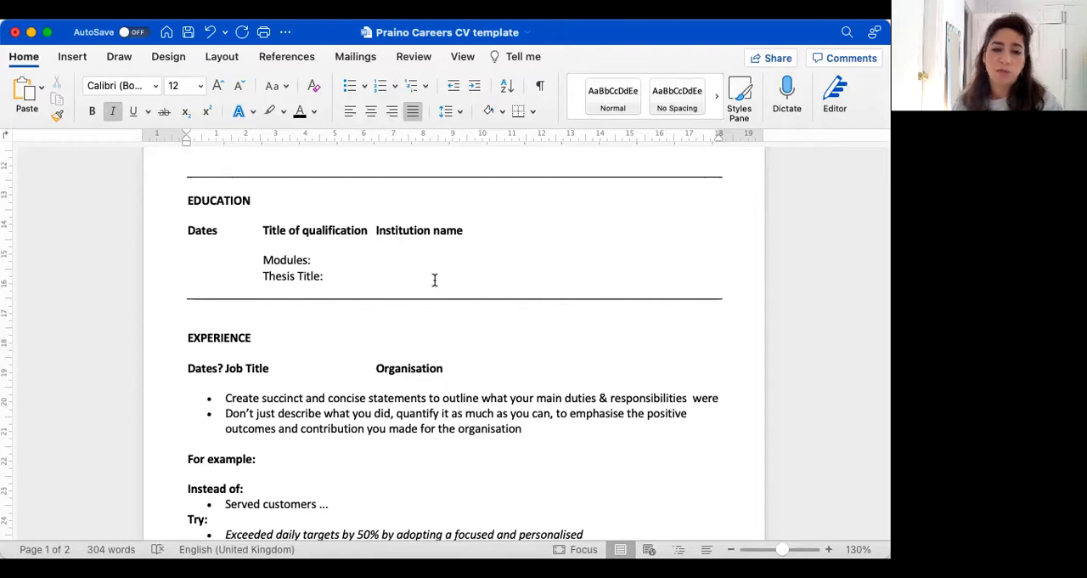
pyautogui.scroll(-3)
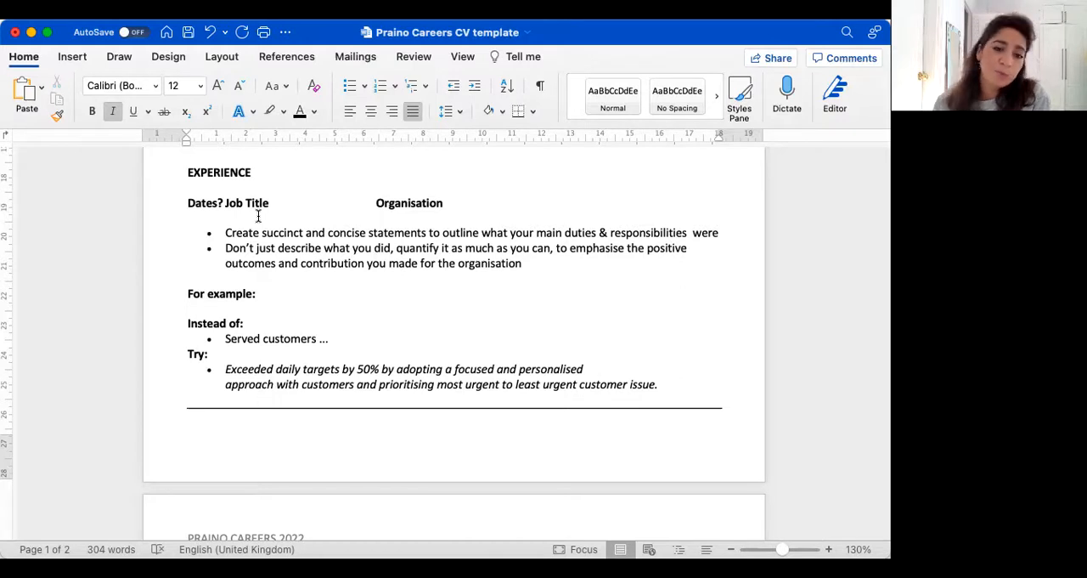
pyautogui.scroll(3)
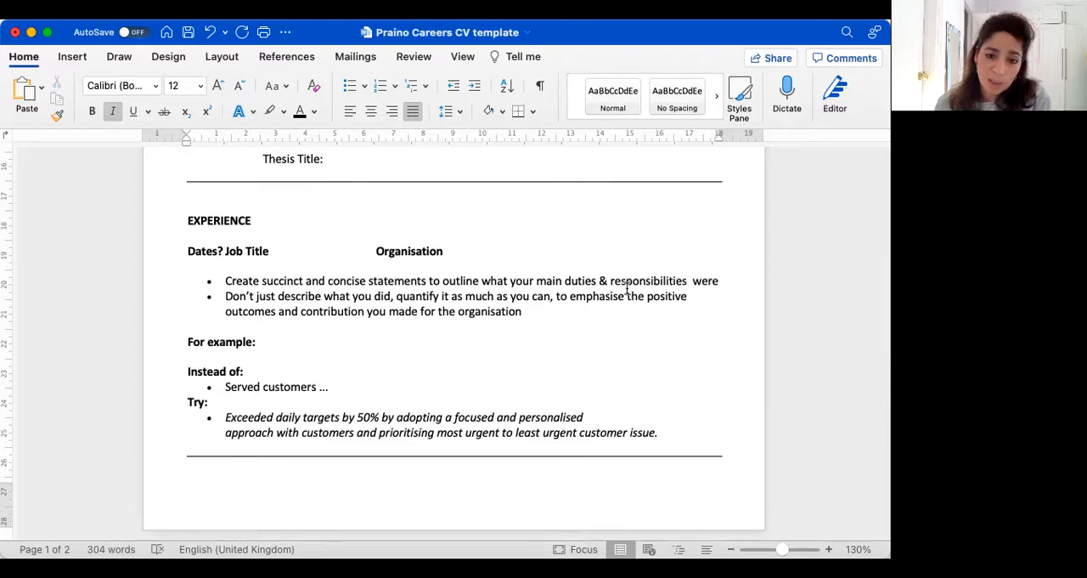
pyautogui.moveTo(338, 309)
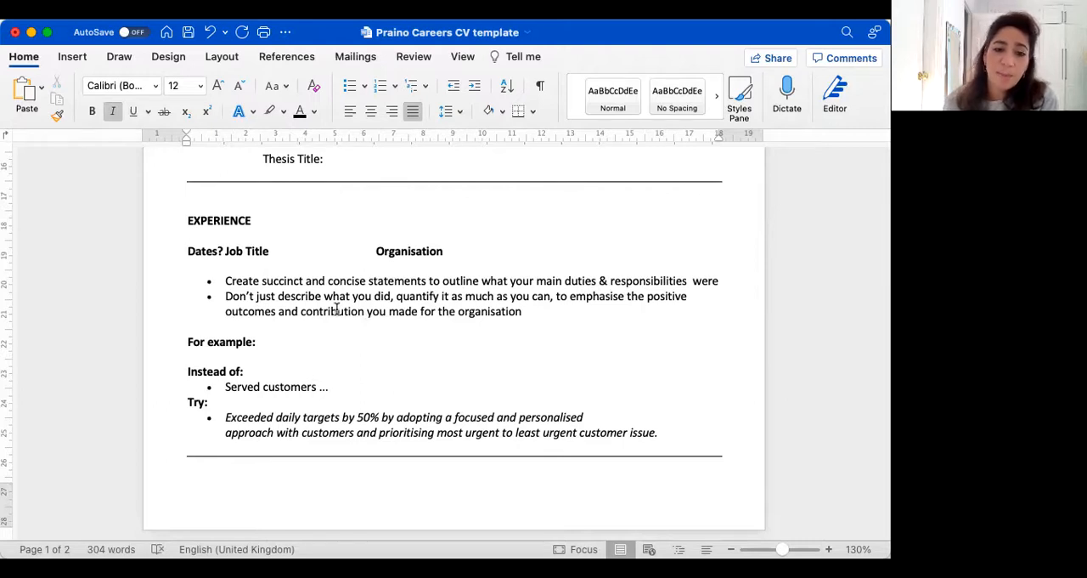
pyautogui.moveTo(380, 320)
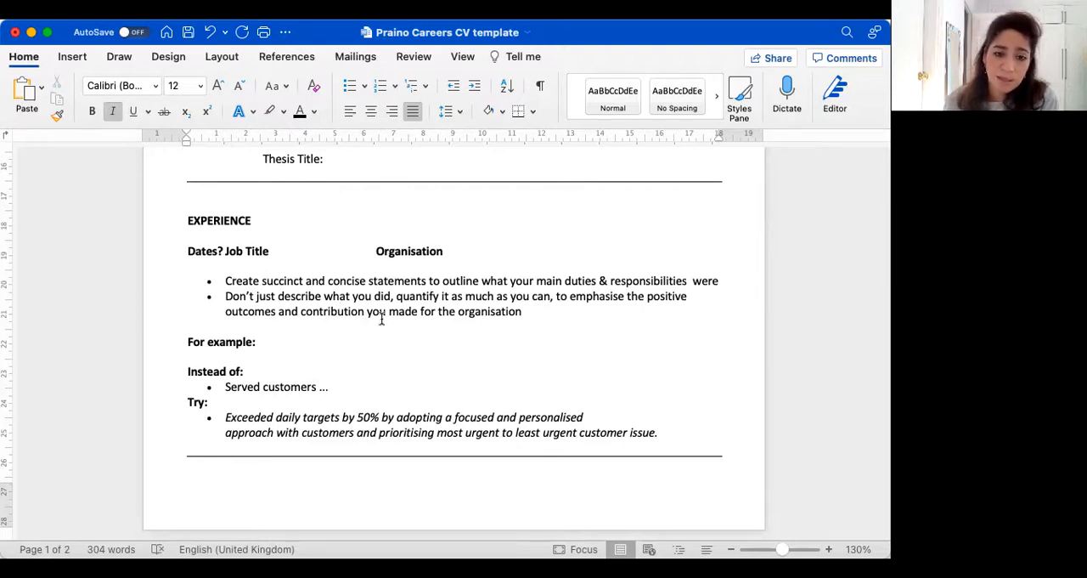
pyautogui.scroll(-3)
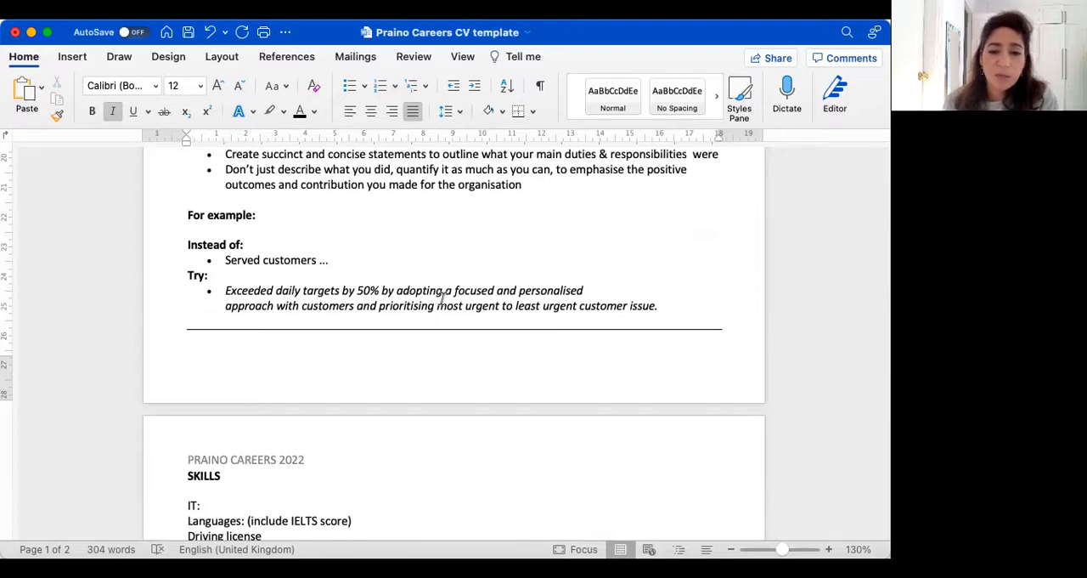
# - Scroll past the Experience examples to the Skills heading on page 2
pyautogui.scroll(-3)
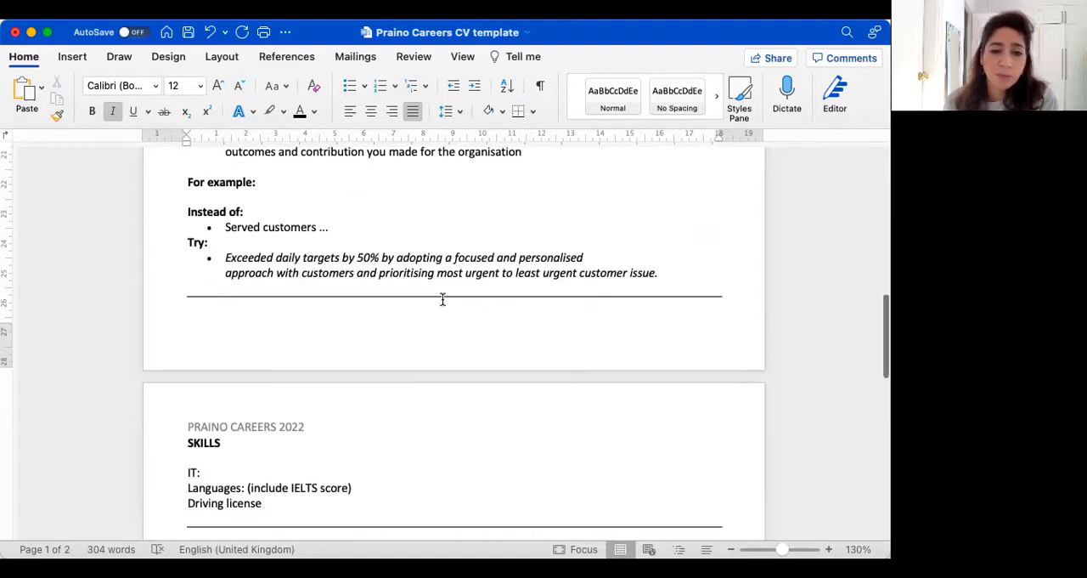
pyautogui.moveTo(523, 292)
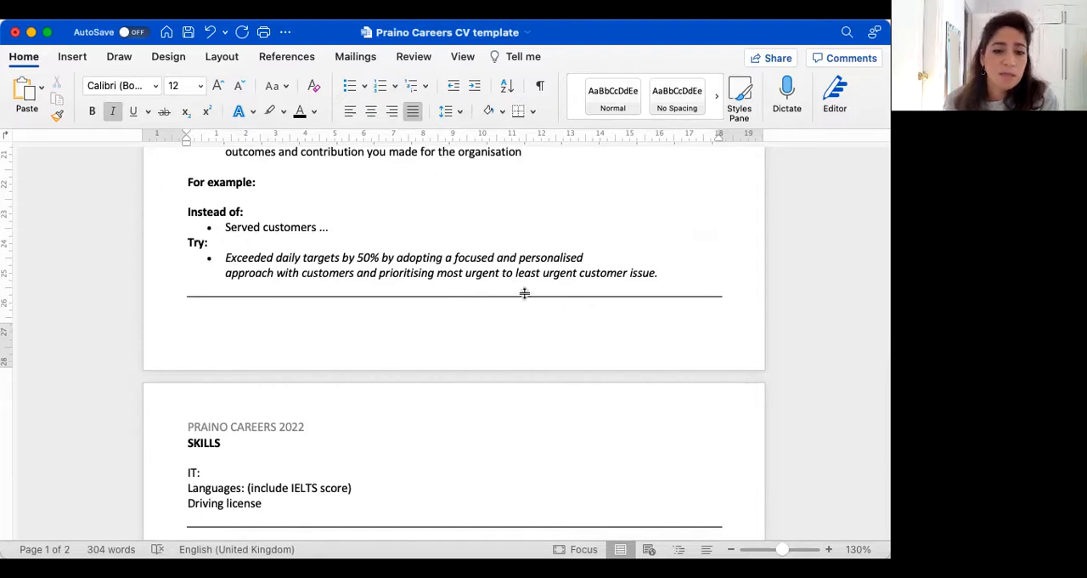
pyautogui.moveTo(661, 281)
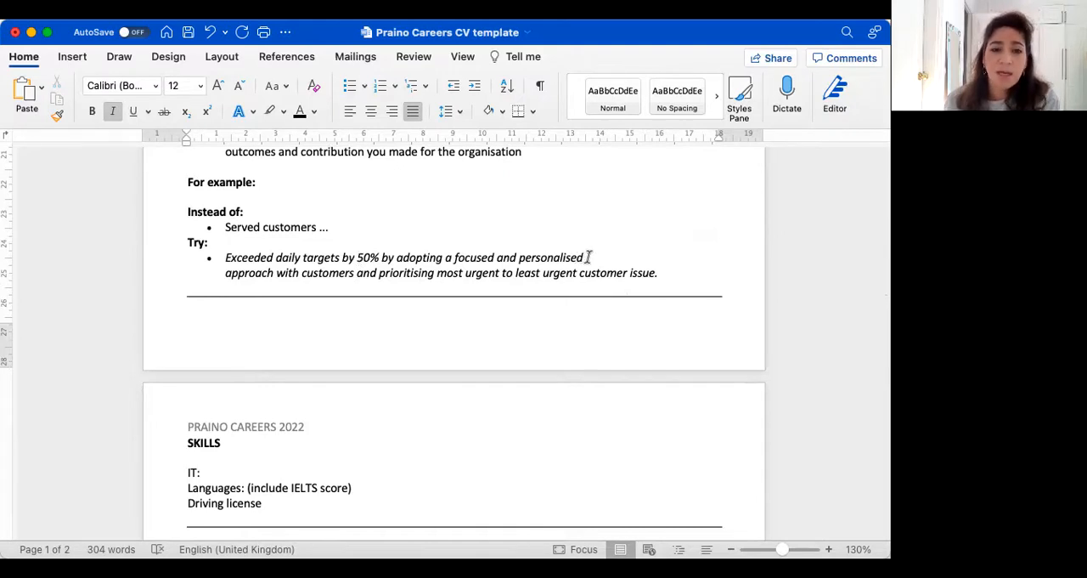
pyautogui.scroll(-3)
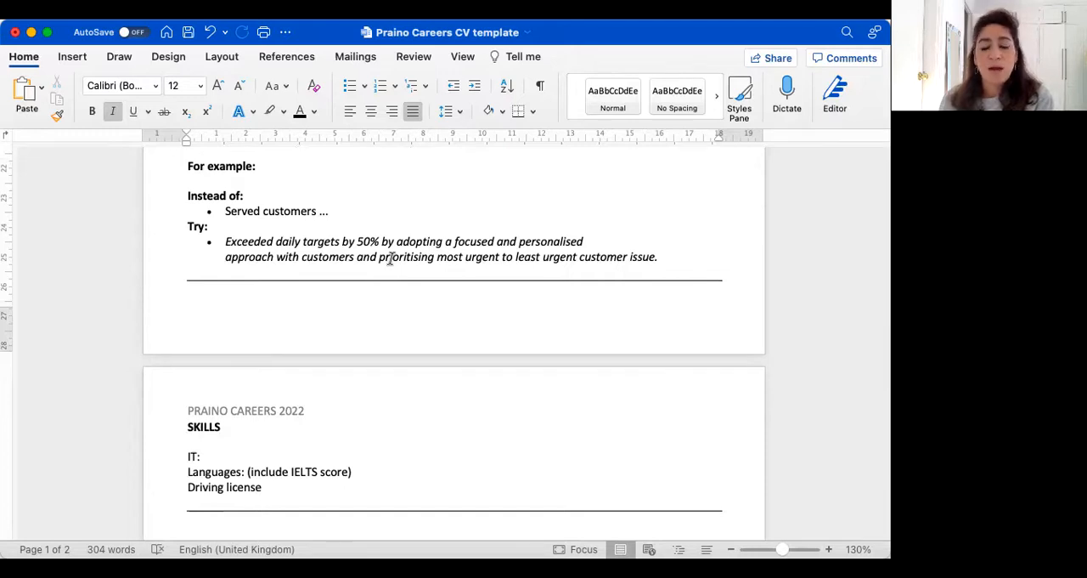
pyautogui.scroll(3)
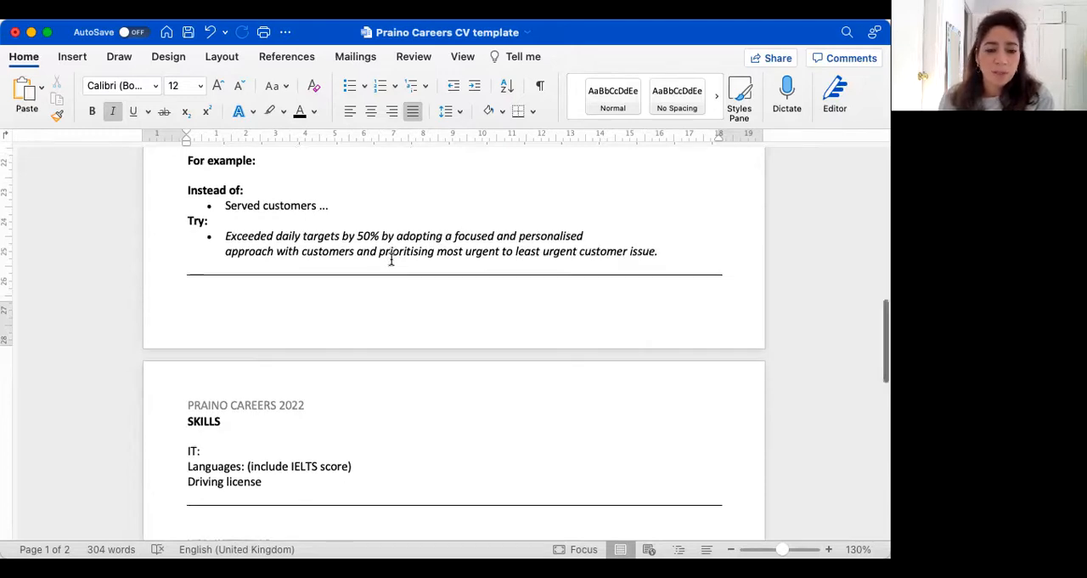
pyautogui.scroll(-3)
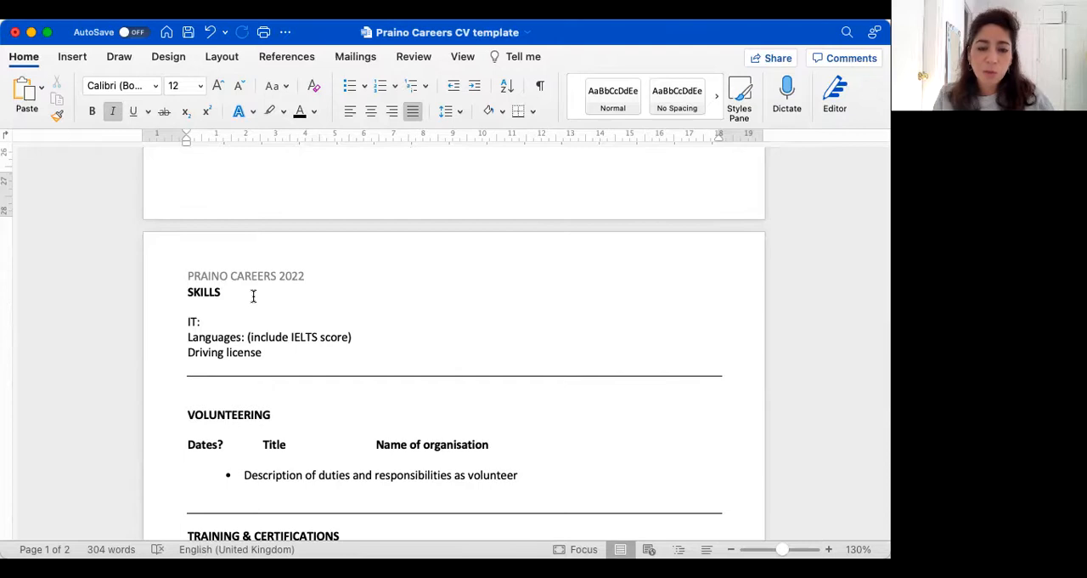
pyautogui.scroll(3)
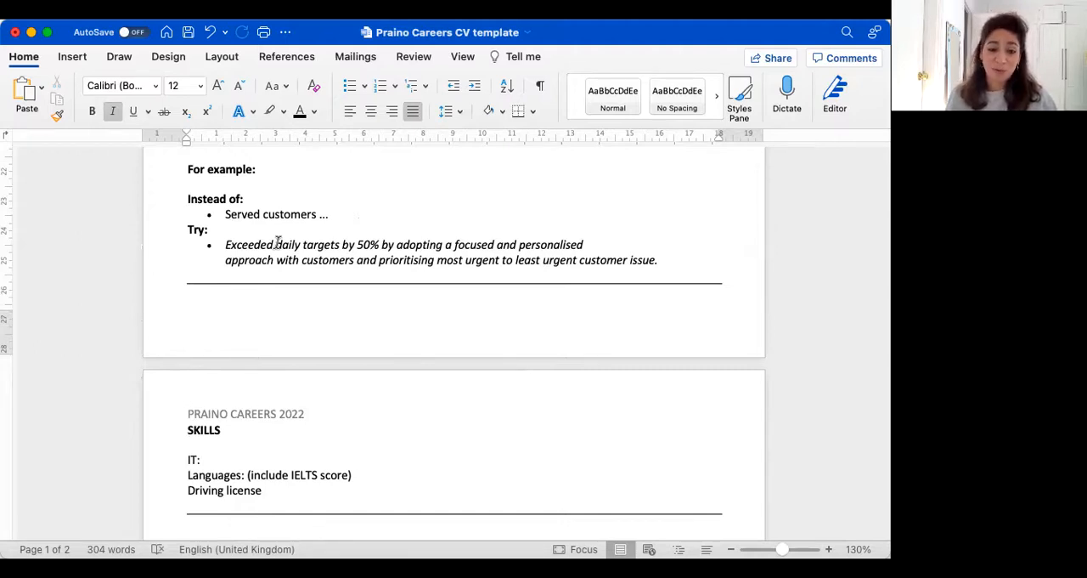
pyautogui.scroll(-3)
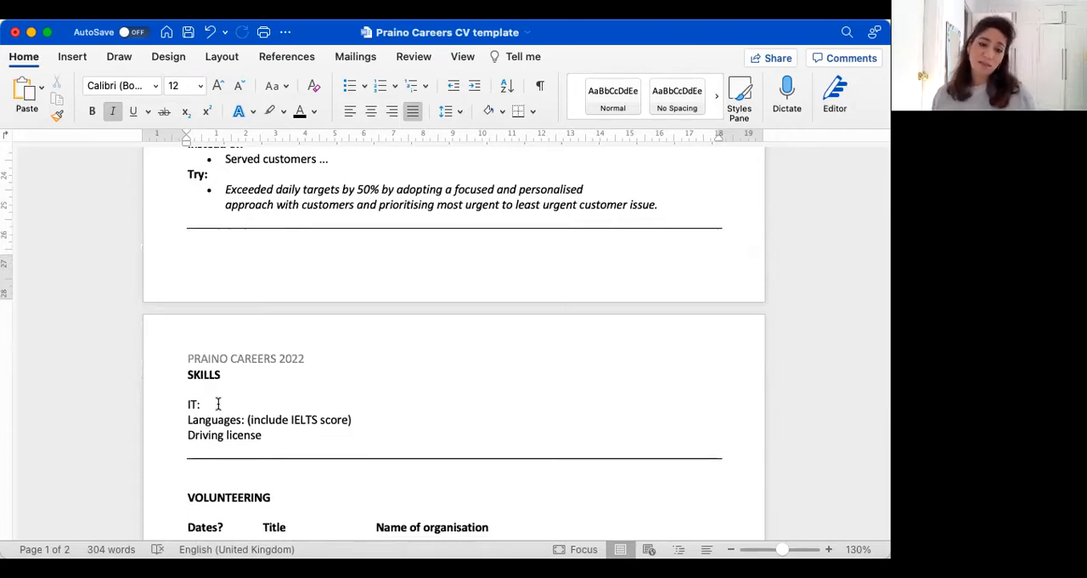
pyautogui.click(204, 404)
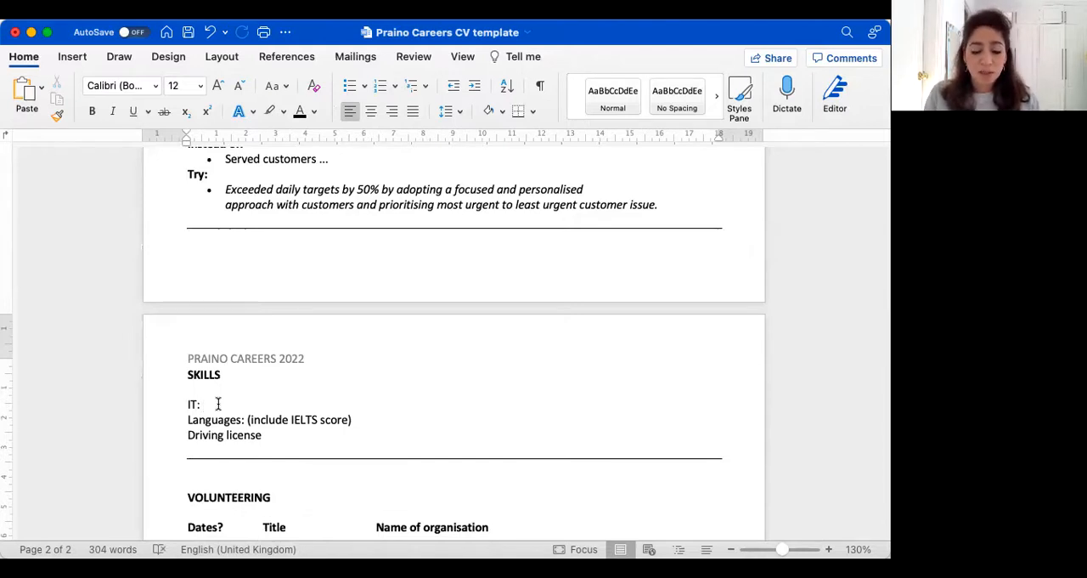
pyautogui.click(204, 404)
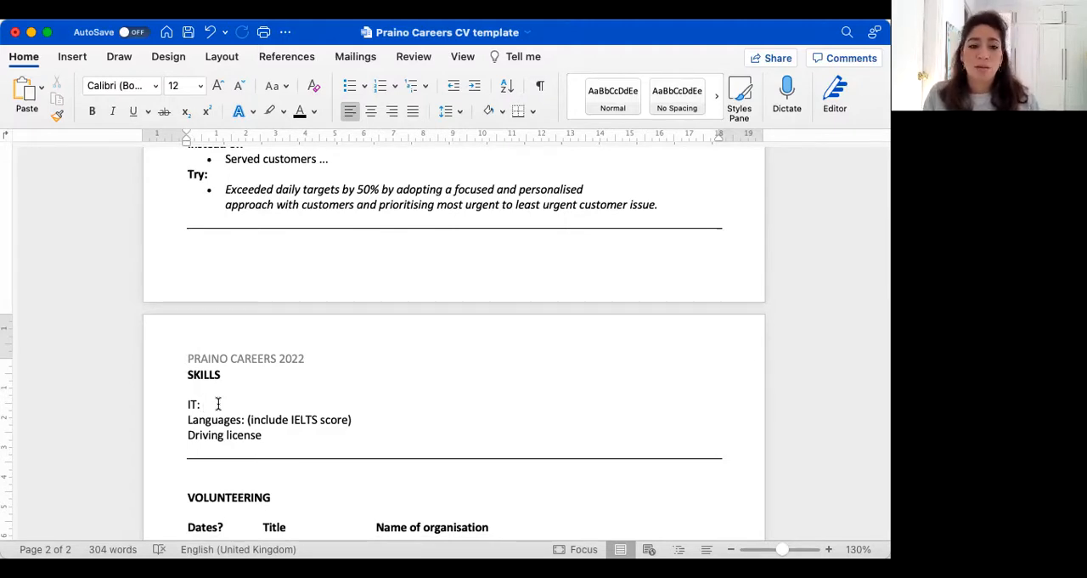
pyautogui.click(204, 405)
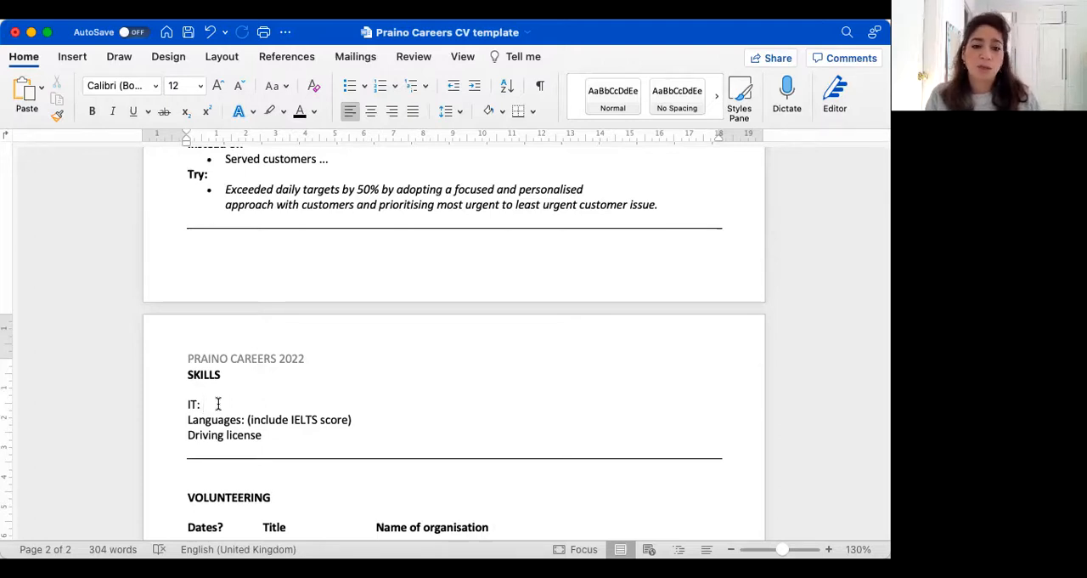
pyautogui.click(204, 404)
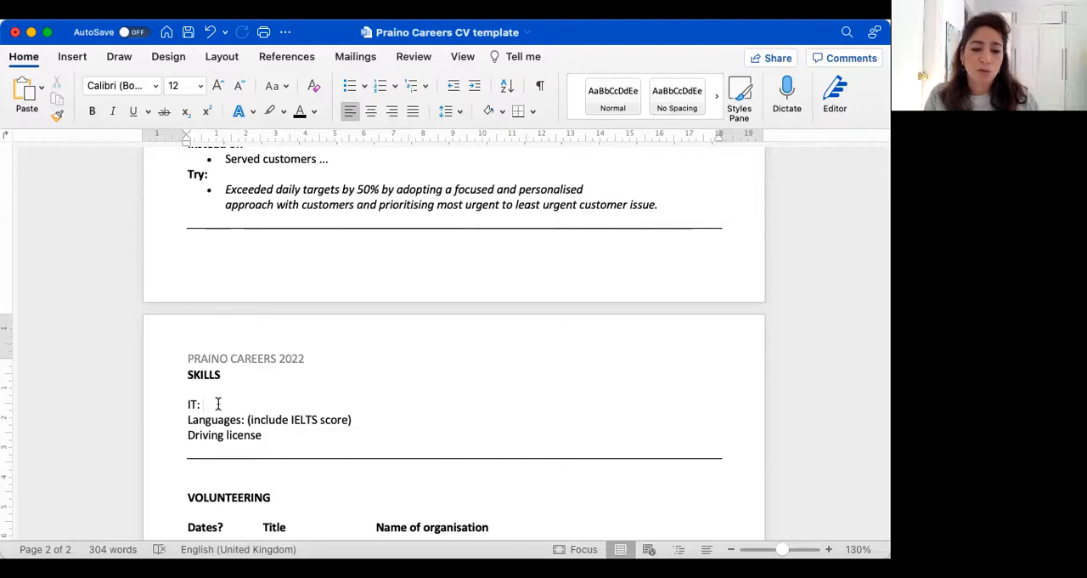
pyautogui.click(204, 405)
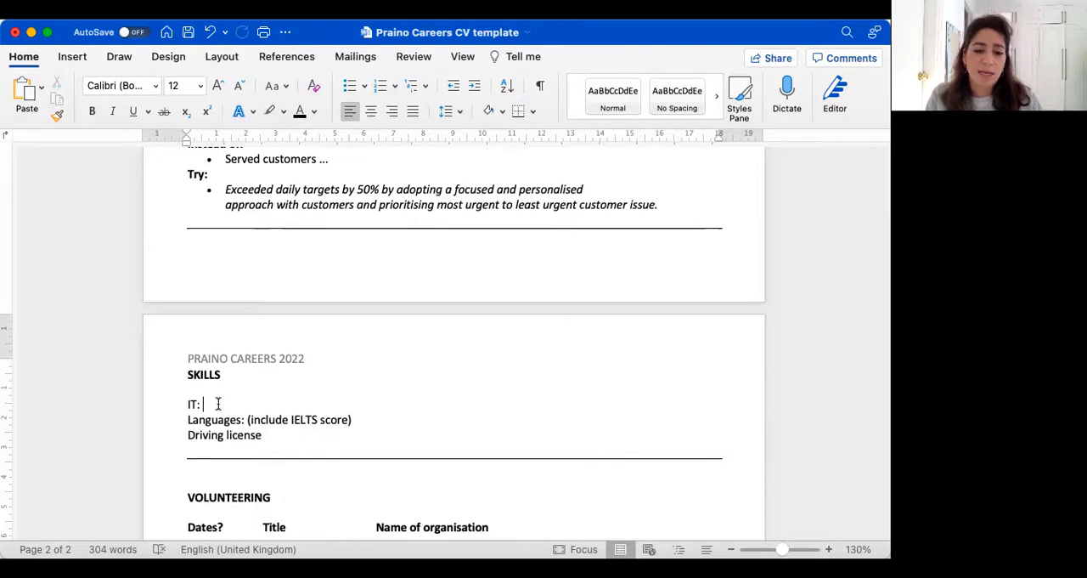
pyautogui.scroll(-3)
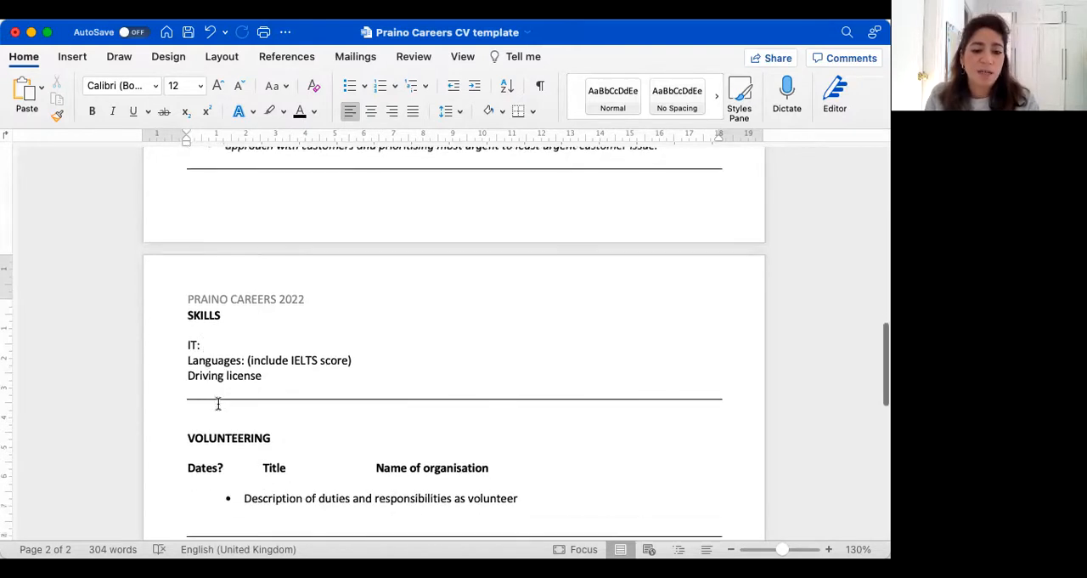
pyautogui.scroll(-3)
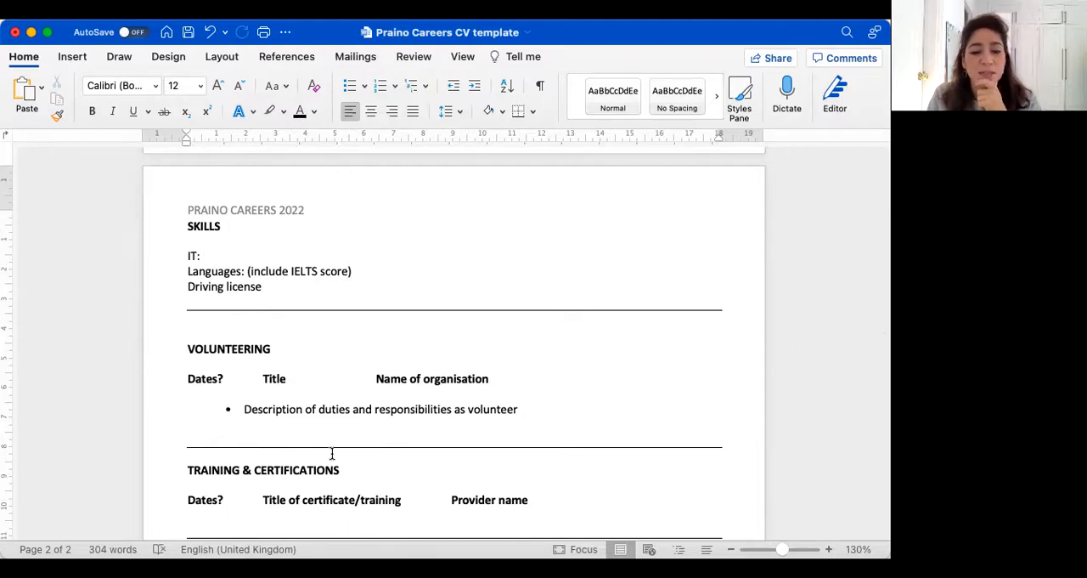
pyautogui.click(200, 255)
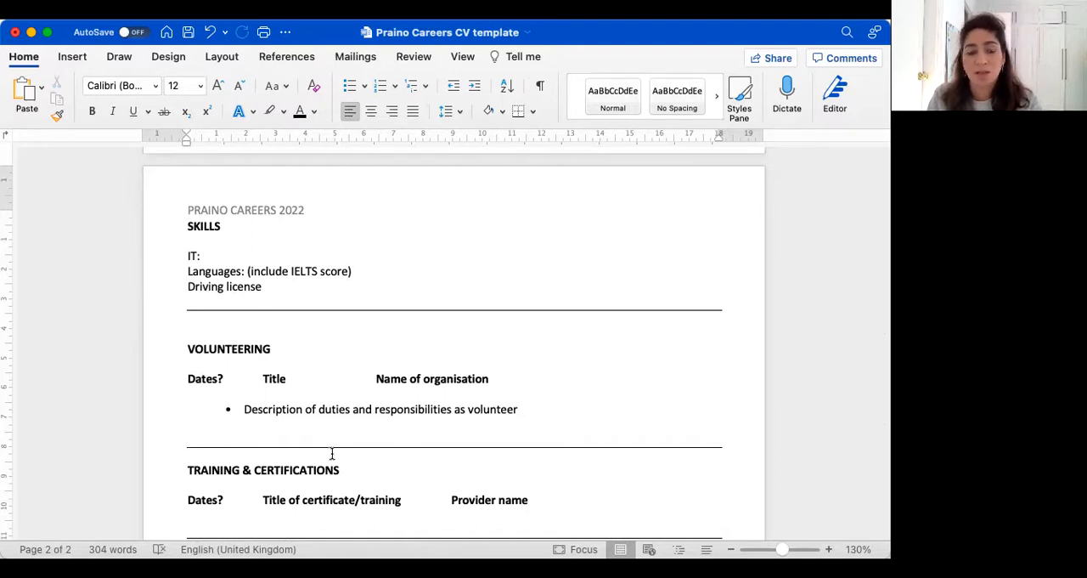
pyautogui.click(201, 255)
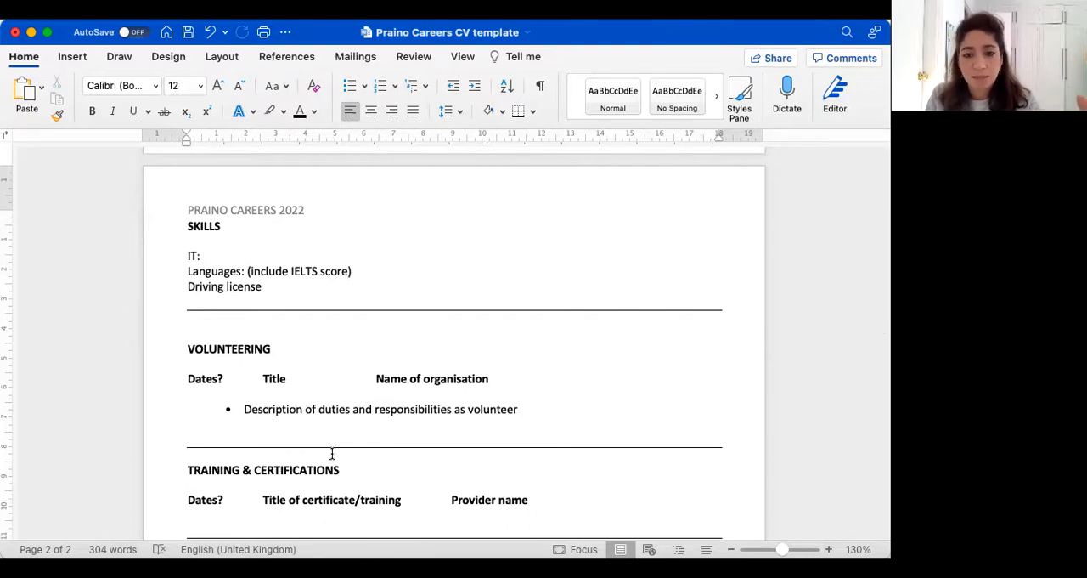
pyautogui.click(201, 255)
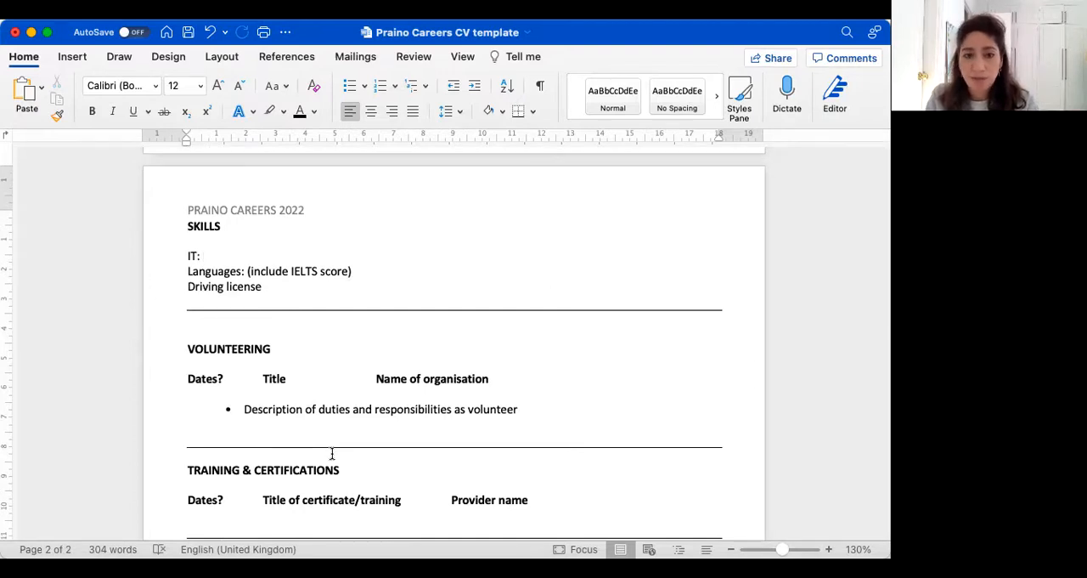
pyautogui.click(201, 255)
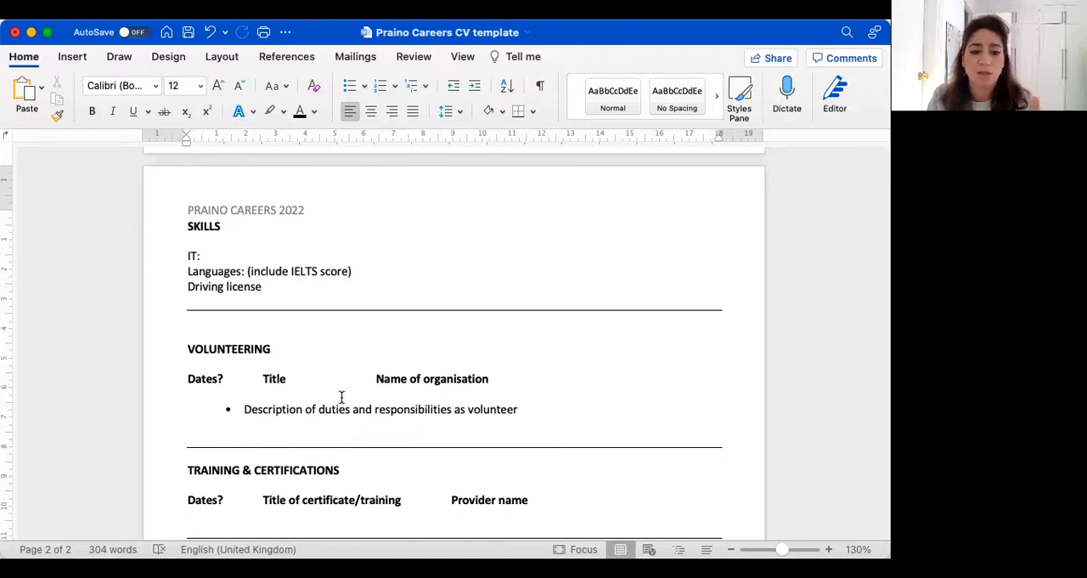
pyautogui.click(200, 255)
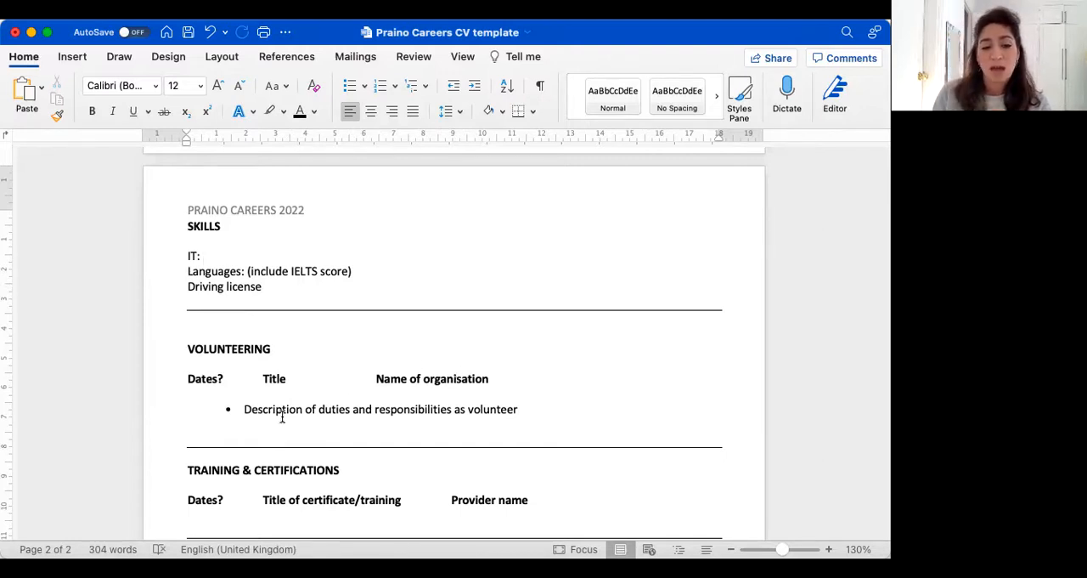
pyautogui.click(200, 255)
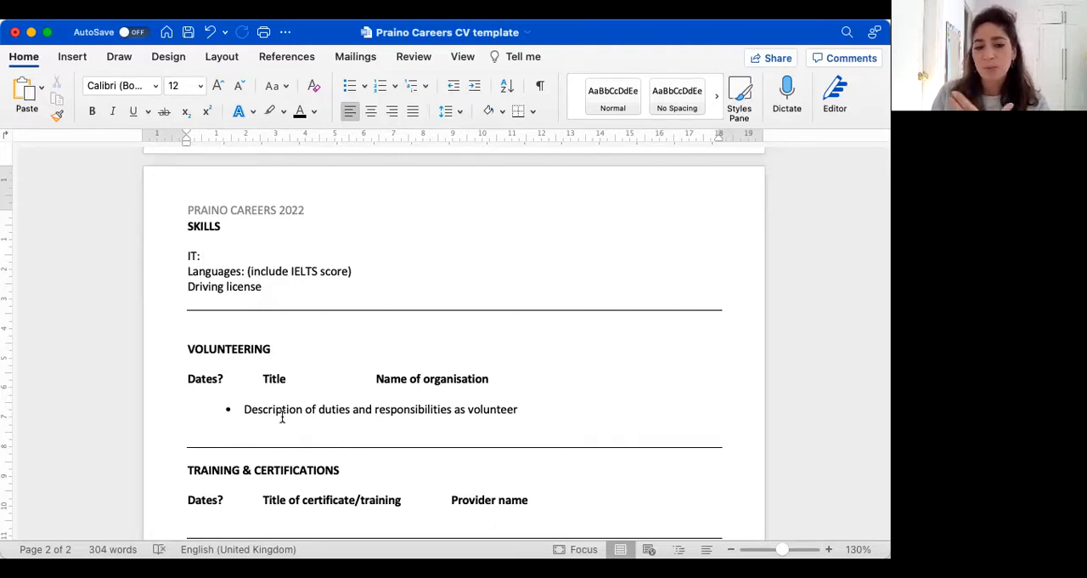
pyautogui.click(200, 255)
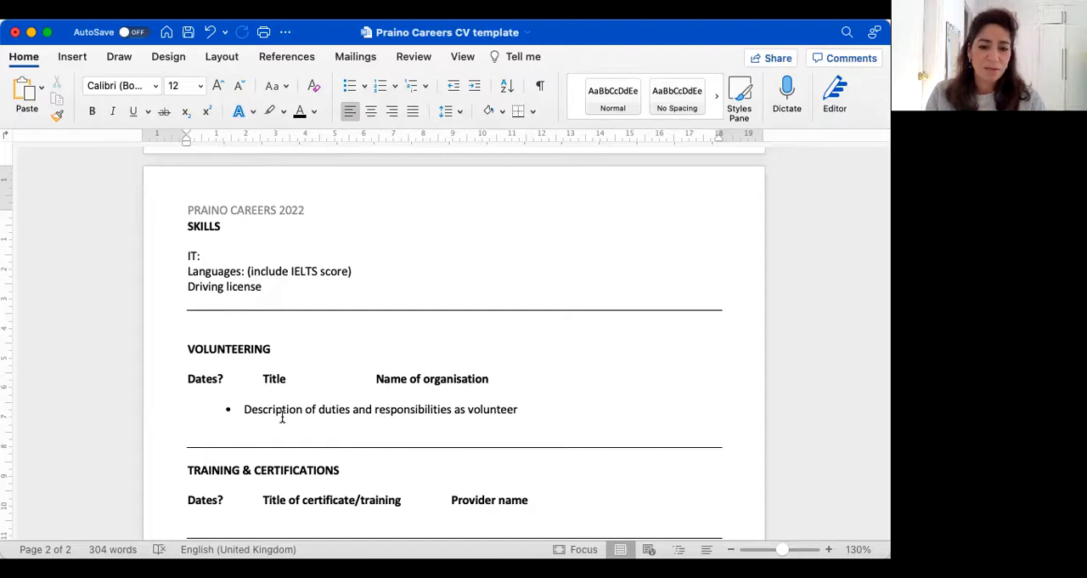
pyautogui.click(201, 255)
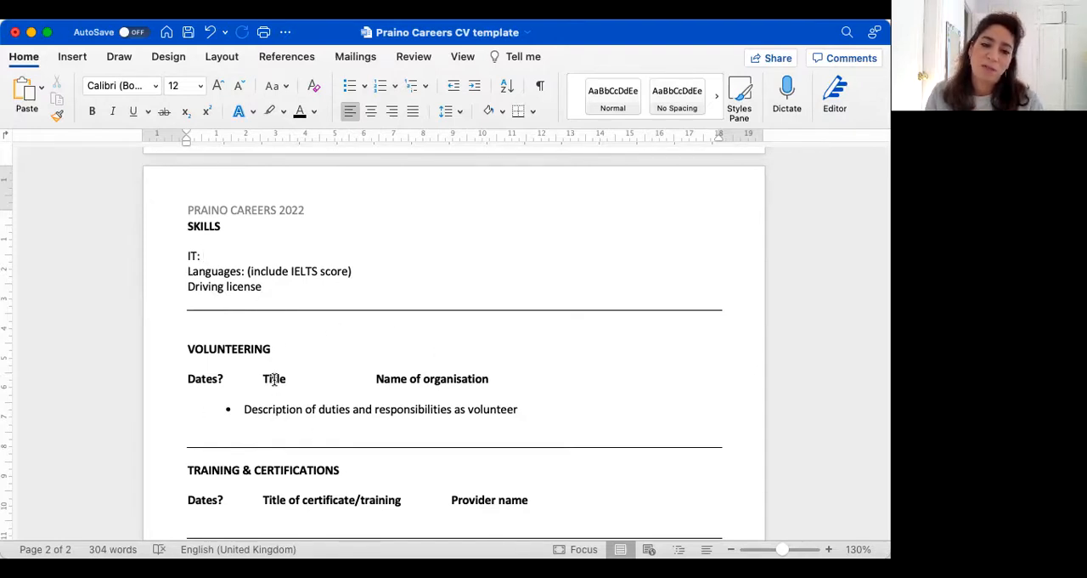
pyautogui.click(200, 255)
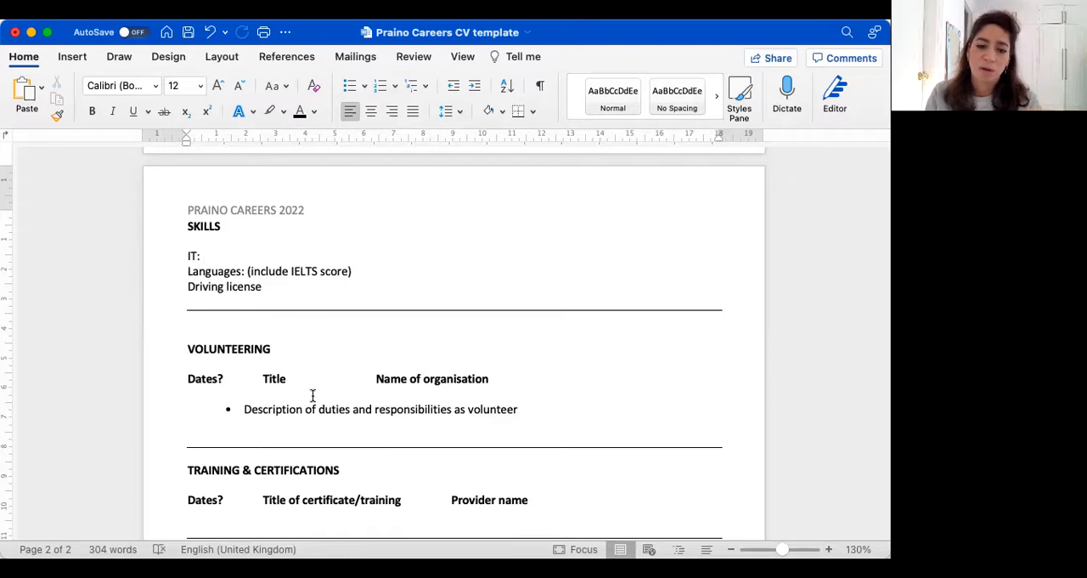
pyautogui.click(200, 255)
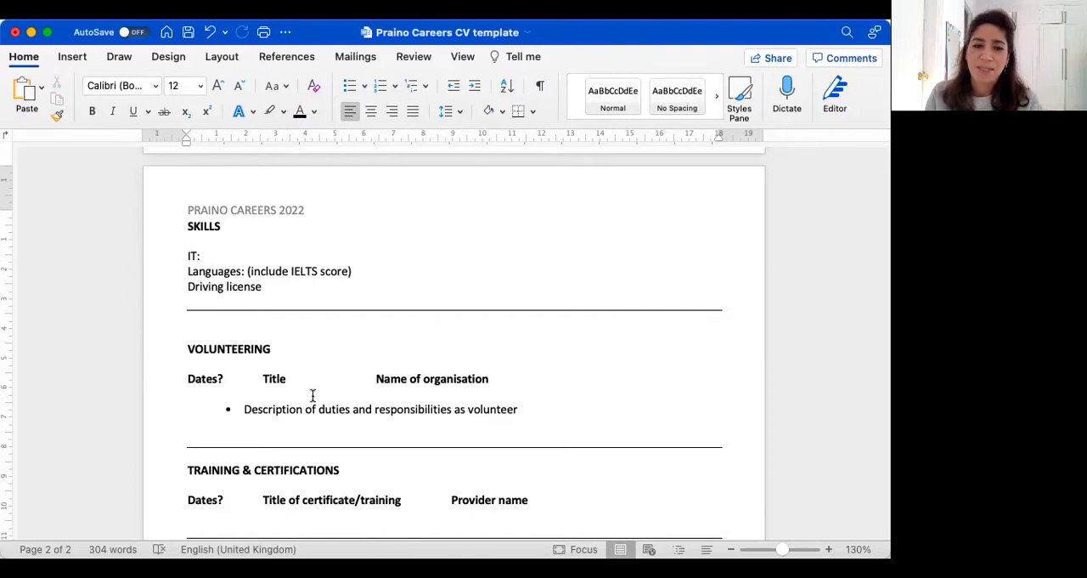
pyautogui.click(200, 255)
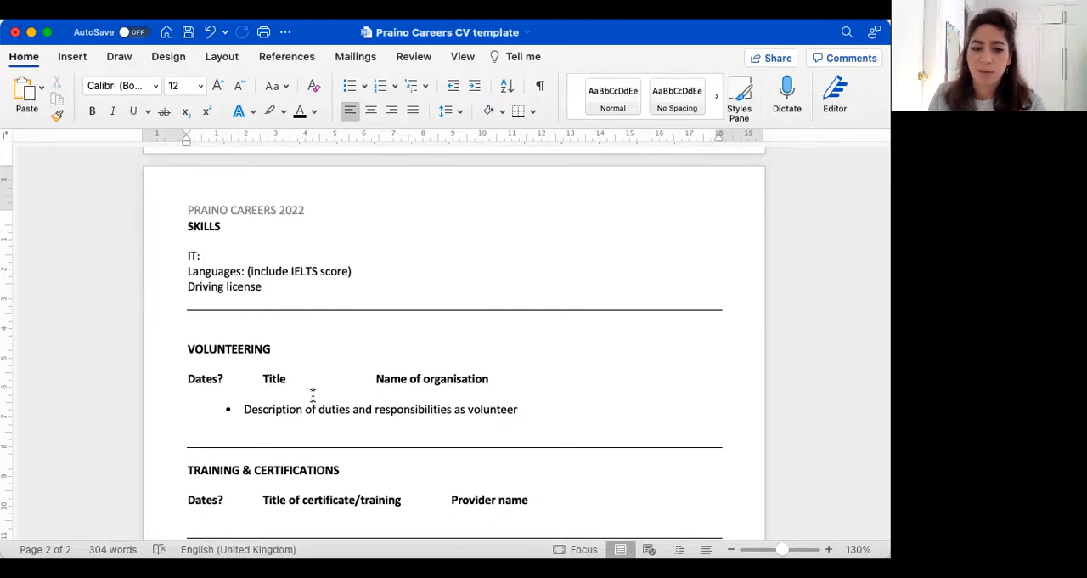
# - Scroll down and click repeatedly at the left margin beside Training & Certifications
pyautogui.scroll(-3)
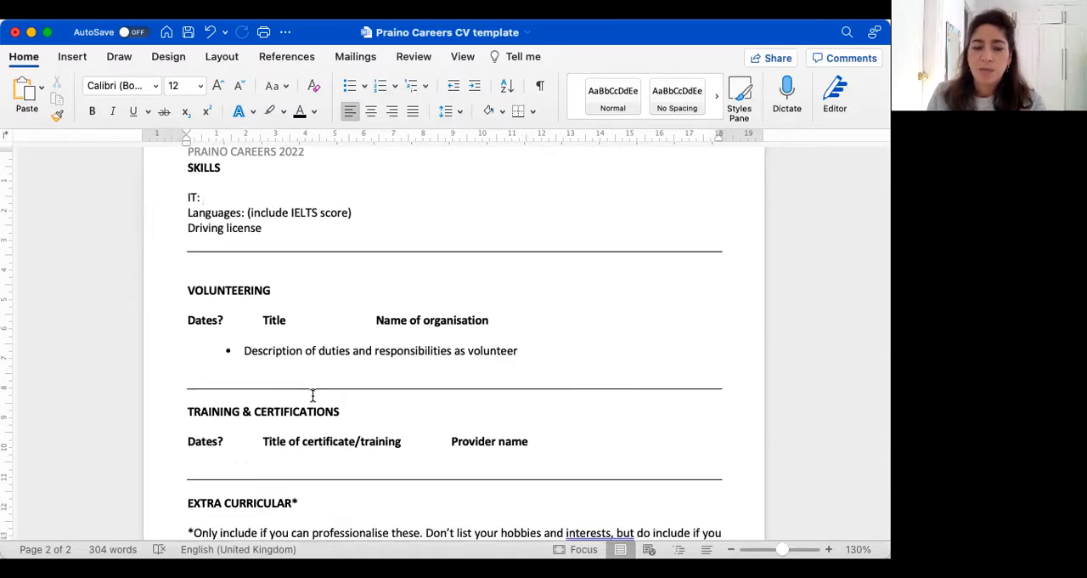
pyautogui.click(200, 197)
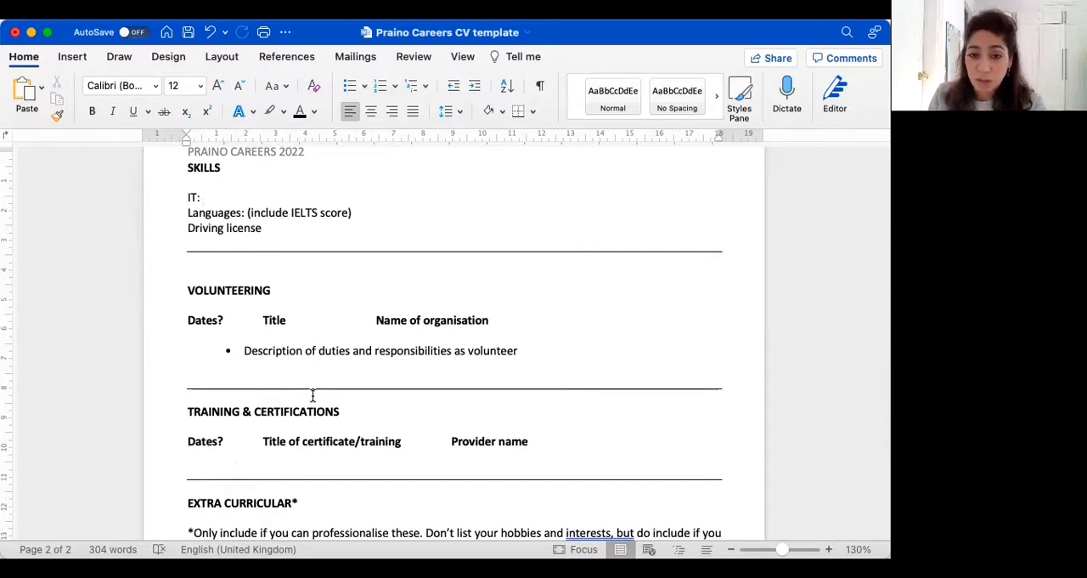
pyautogui.click(202, 197)
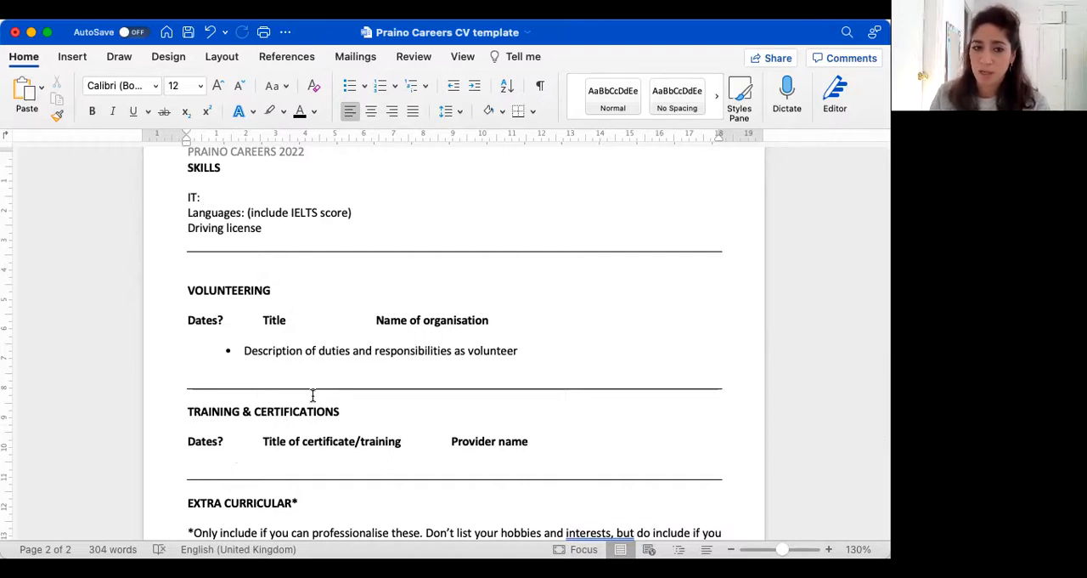
pyautogui.click(203, 197)
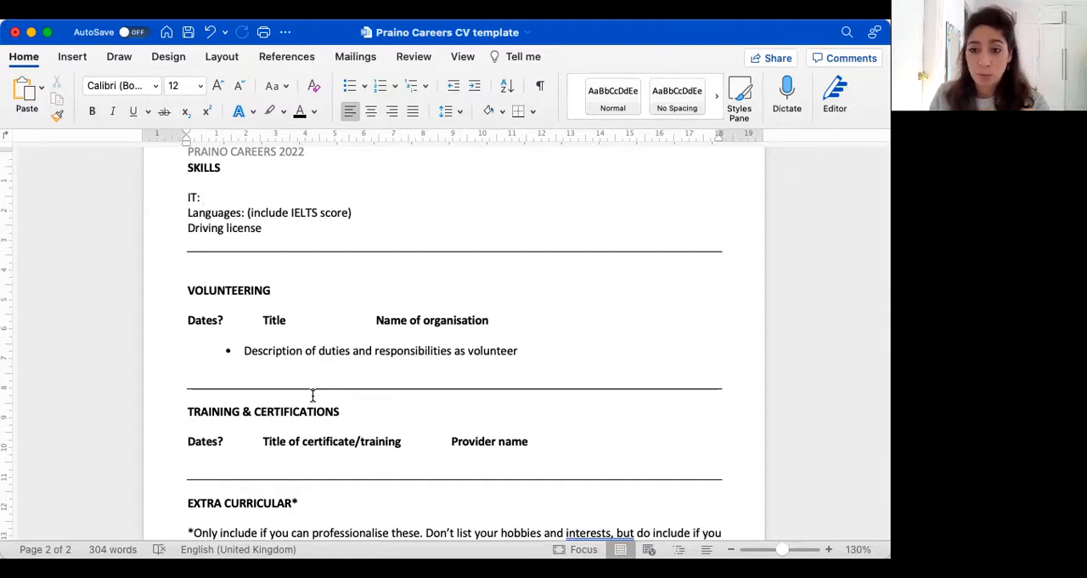
pyautogui.click(202, 197)
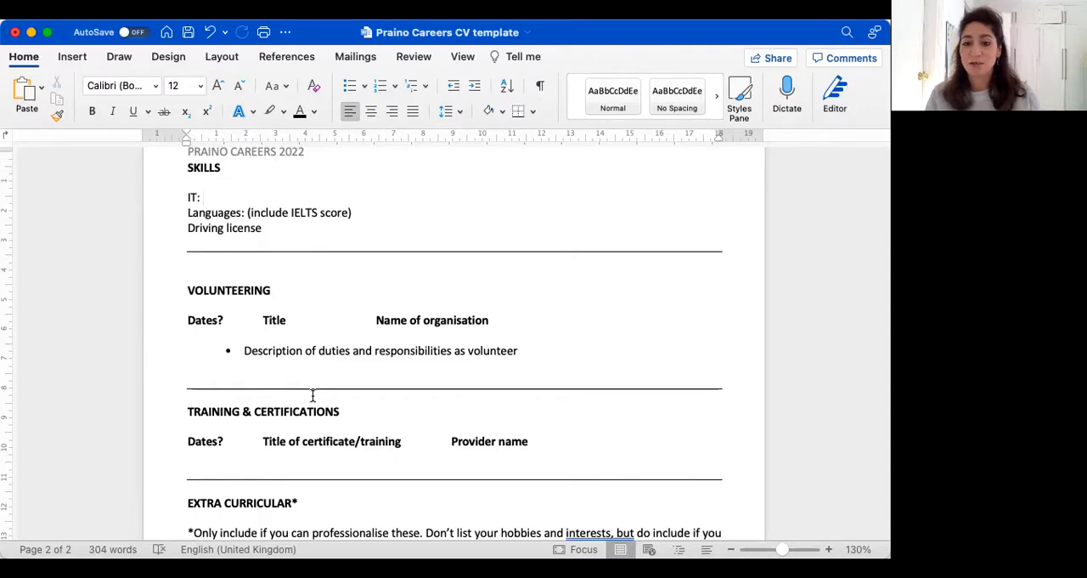
pyautogui.click(202, 197)
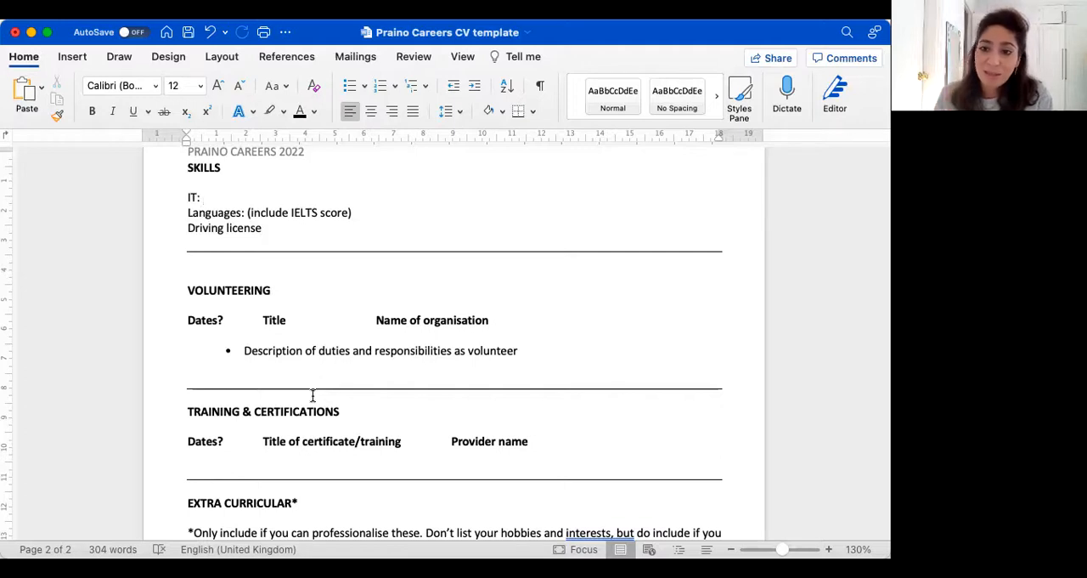
pyautogui.click(203, 197)
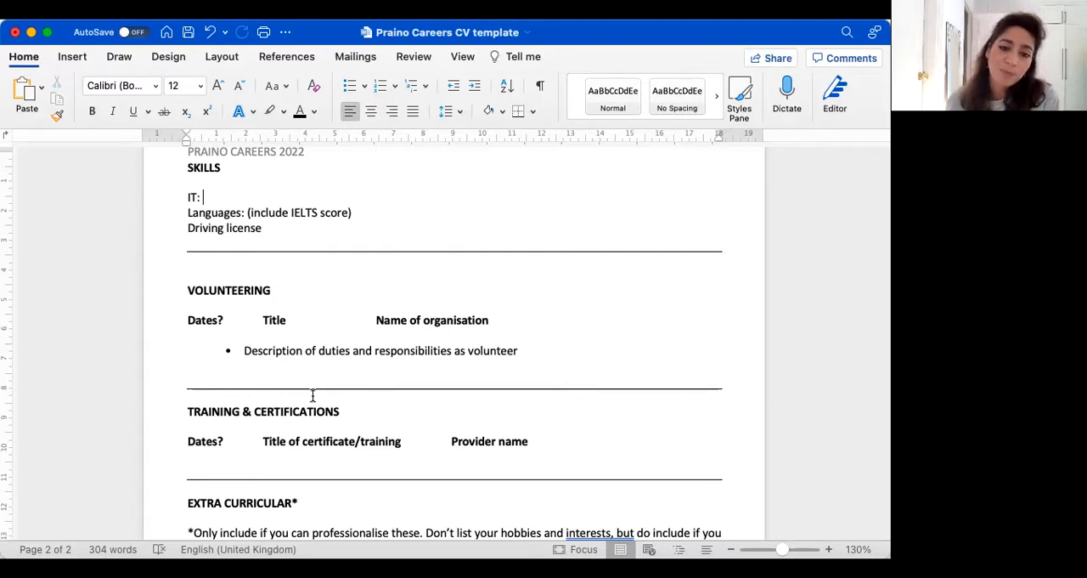
# - Scroll slightly further and click repeatedly at the margin near the Extra Curricular heading
pyautogui.scroll(-3)
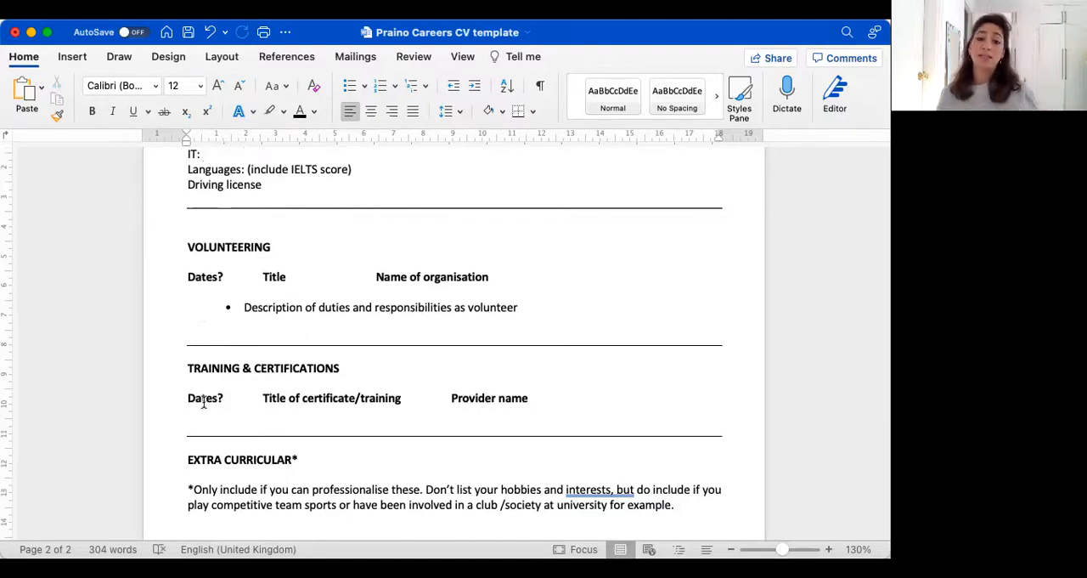
pyautogui.click(204, 153)
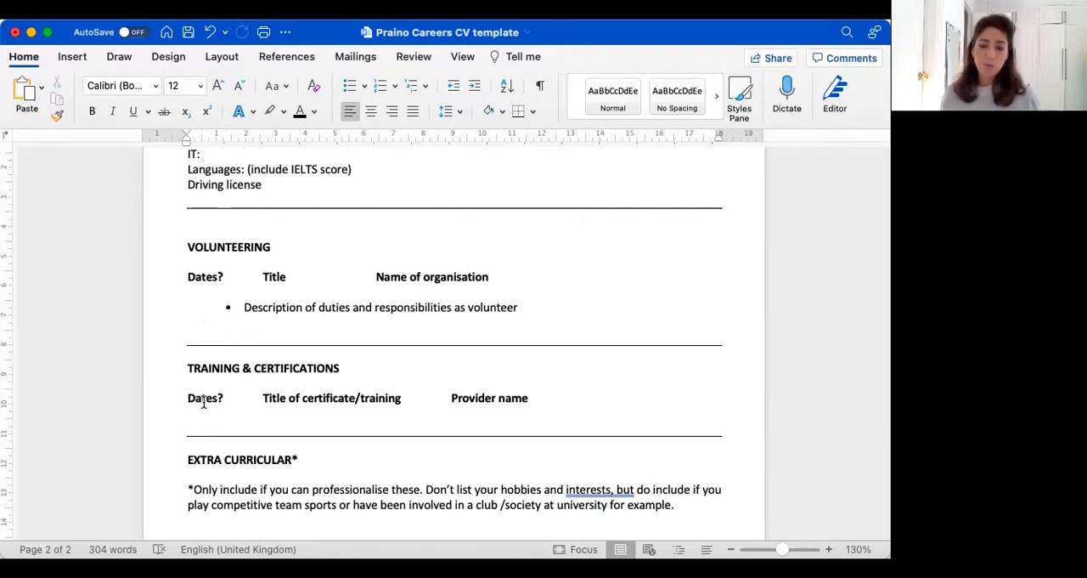
pyautogui.click(203, 153)
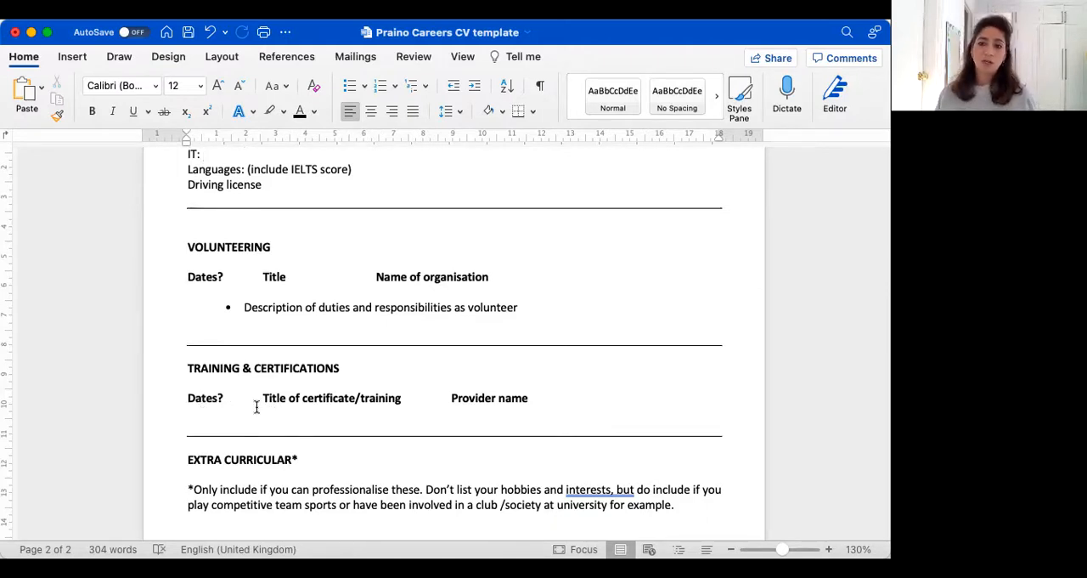
pyautogui.click(204, 152)
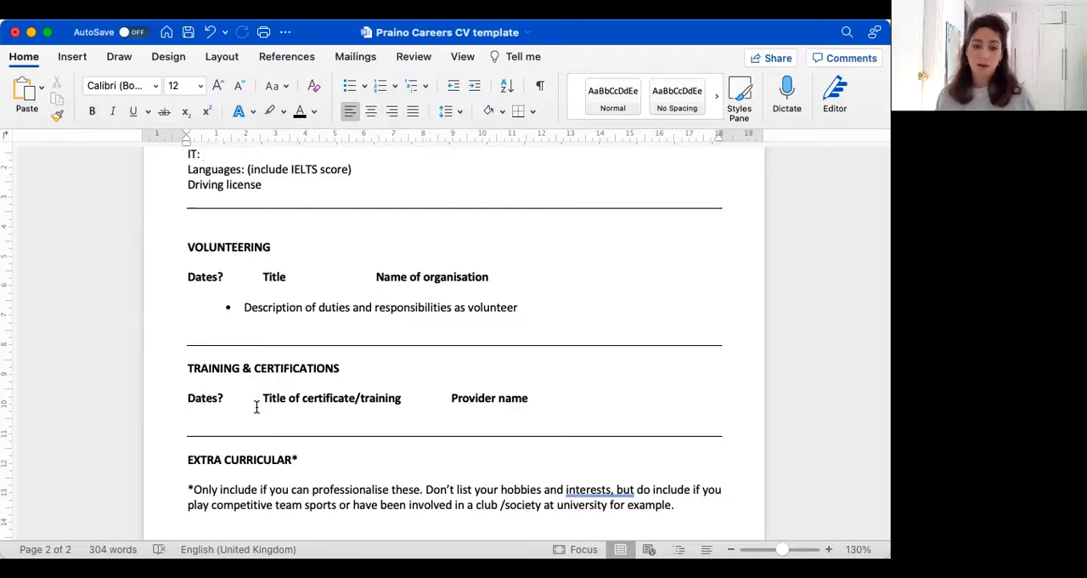
pyautogui.click(204, 153)
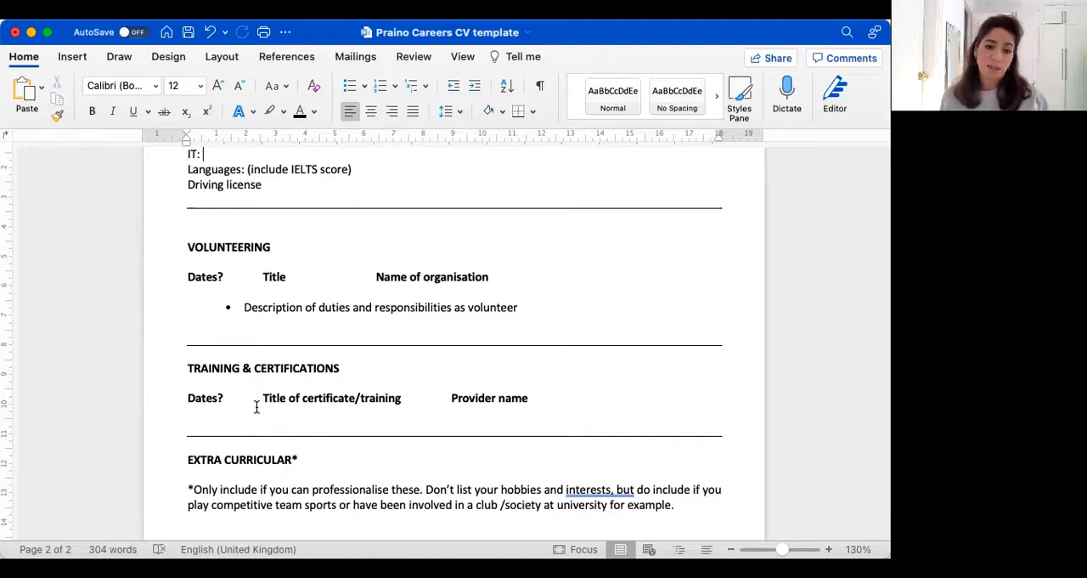
# - Scroll down to the Extra Curricular note and the References available on request line
pyautogui.scroll(-3)
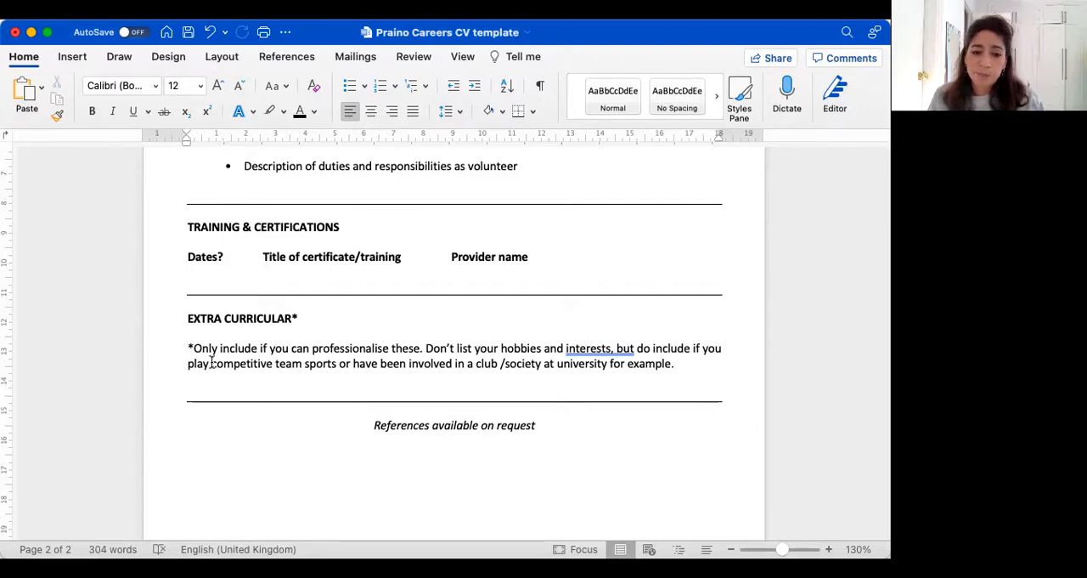
pyautogui.scroll(-3)
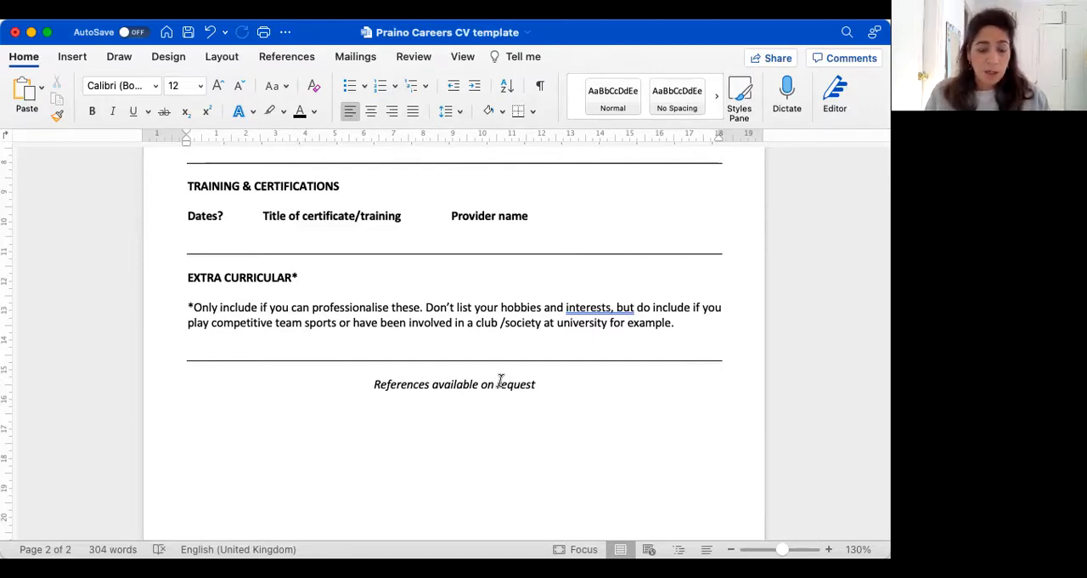
# - Scroll back up to the NAME heading and Professional Profile at the top of the CV
pyautogui.scroll(-3)
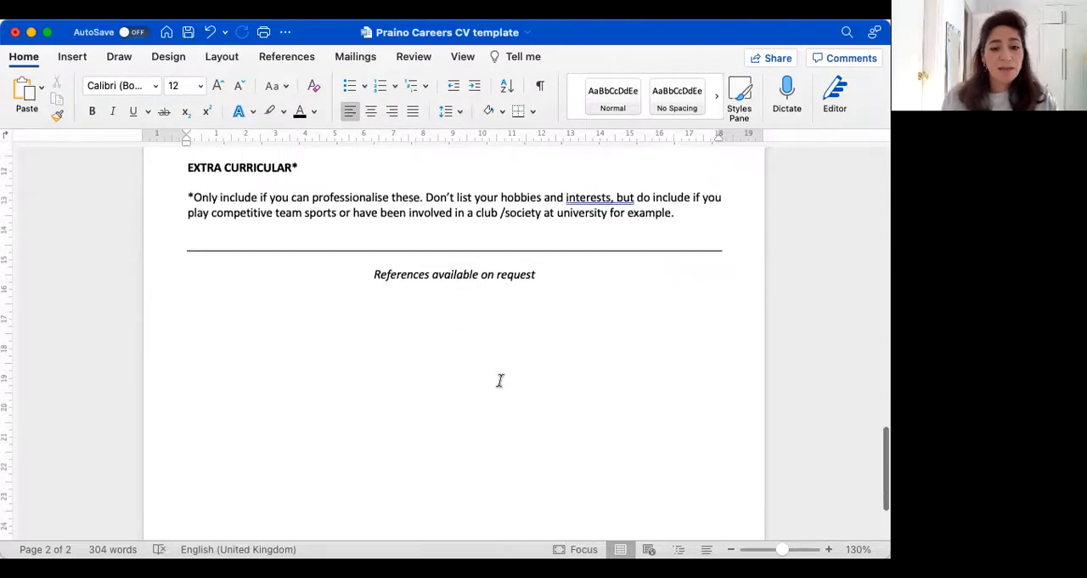
pyautogui.scroll(3)
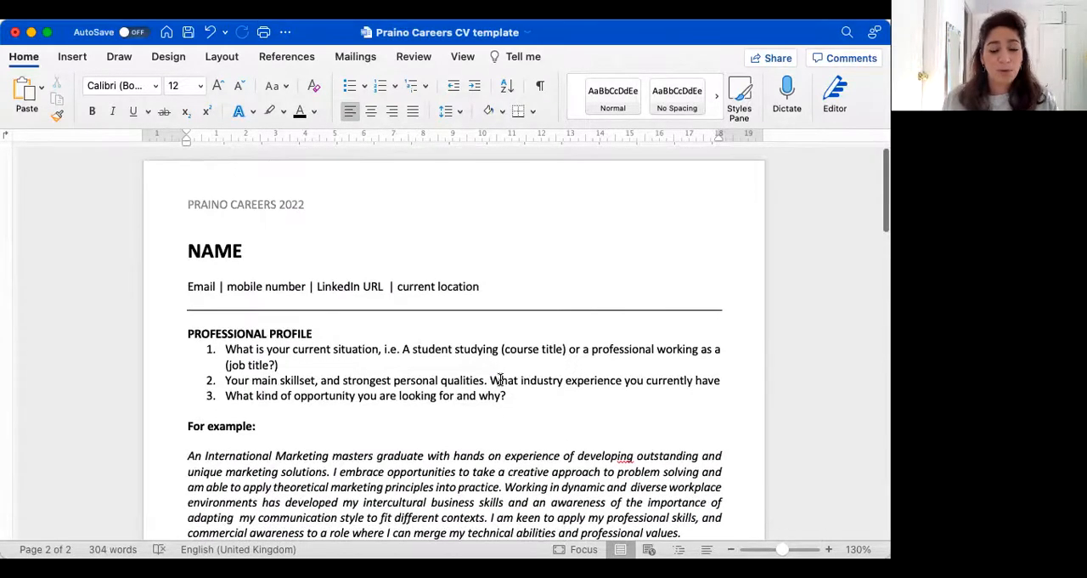
pyautogui.scroll(3)
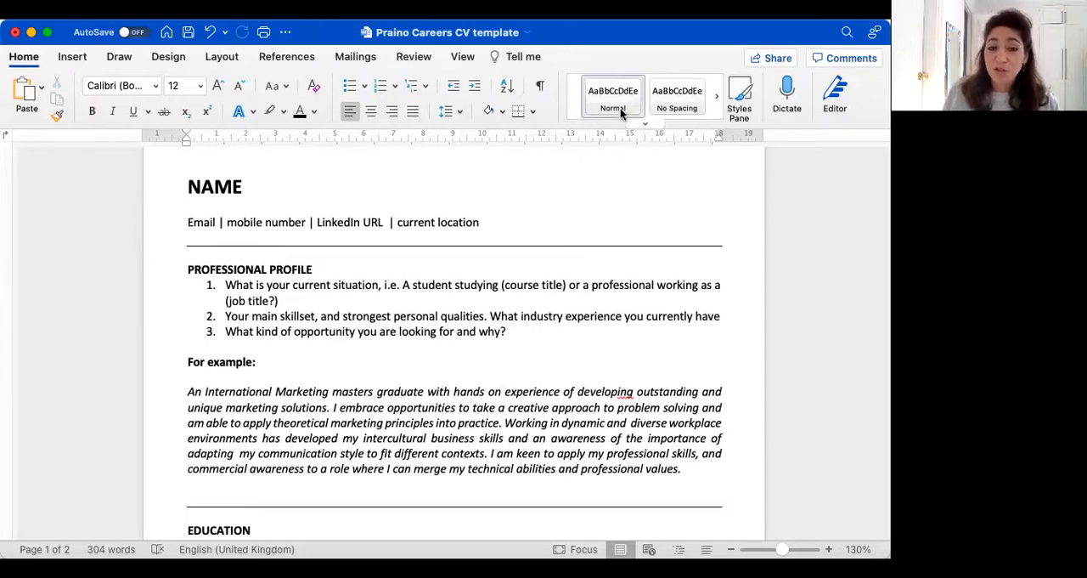
pyautogui.moveTo(581, 33)
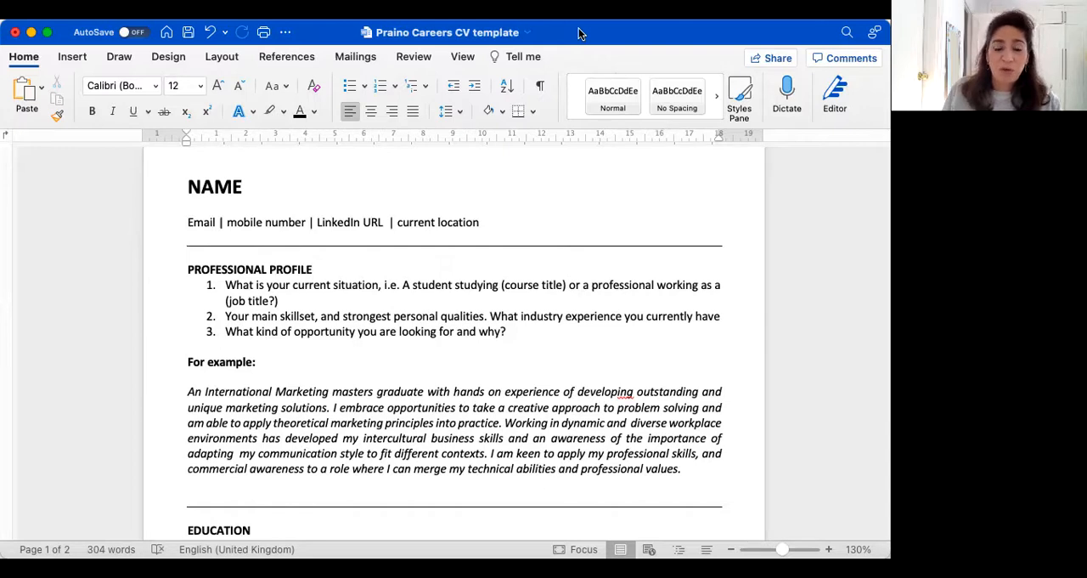